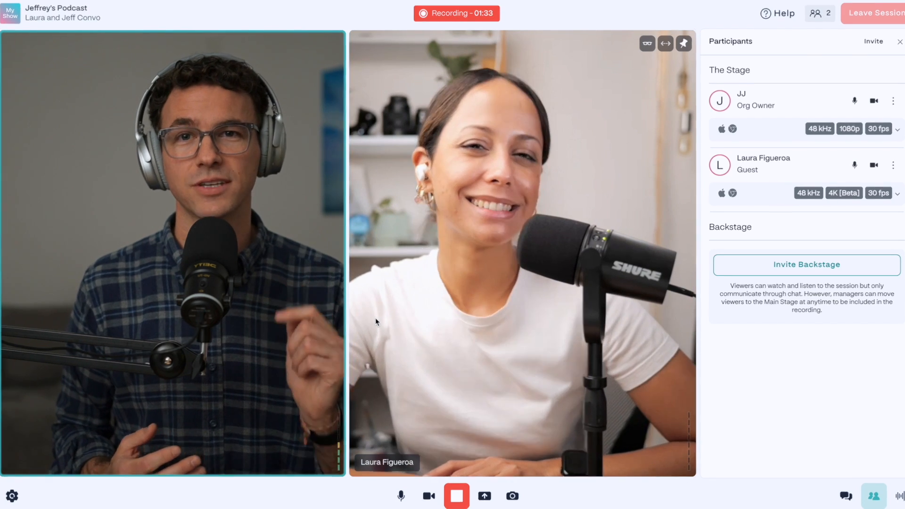
# - Schedule 'Interview with Laura' as a Video & Audio session, 11/11/2023, 2:55–3:55 PM Eastern
pyautogui.click(875, 13)
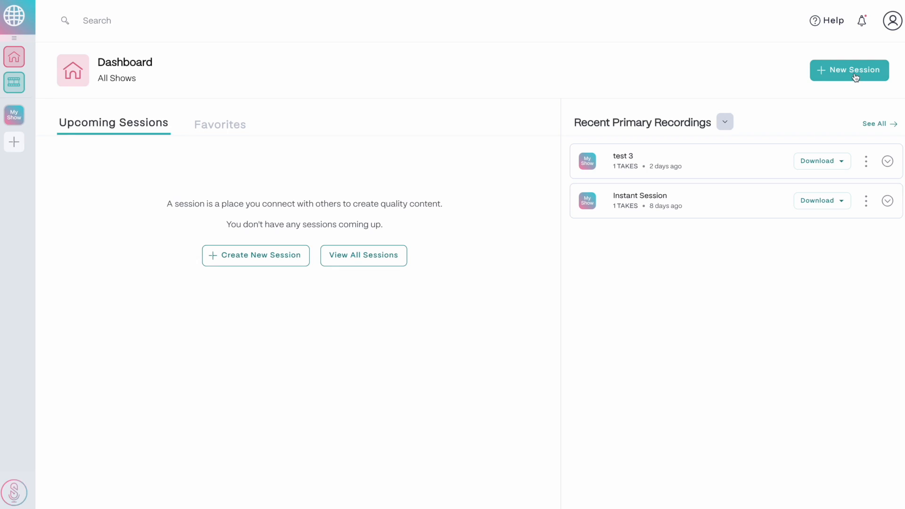
pyautogui.click(849, 70)
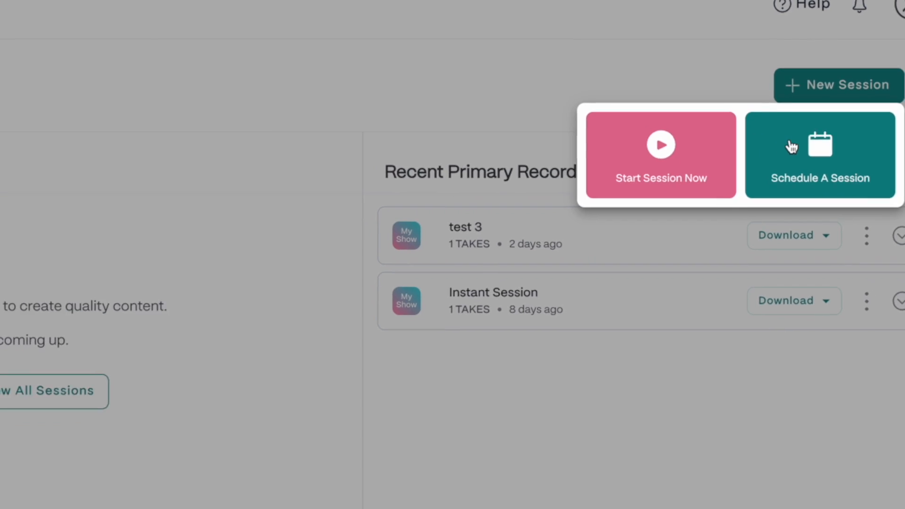
pyautogui.click(820, 155)
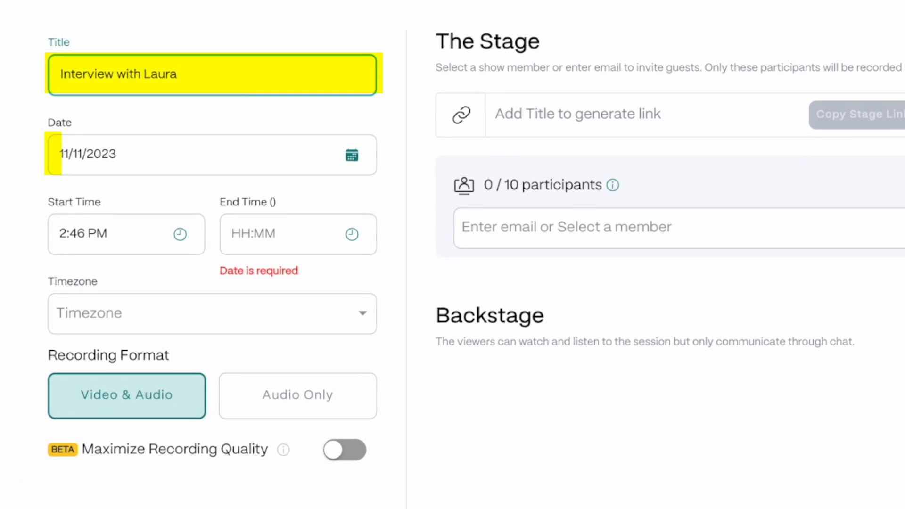
pyautogui.click(212, 314)
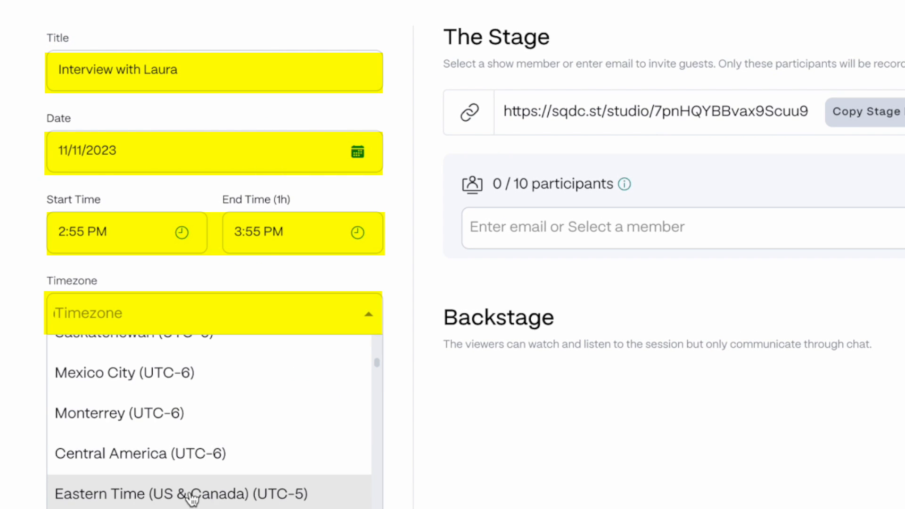
pyautogui.click(180, 493)
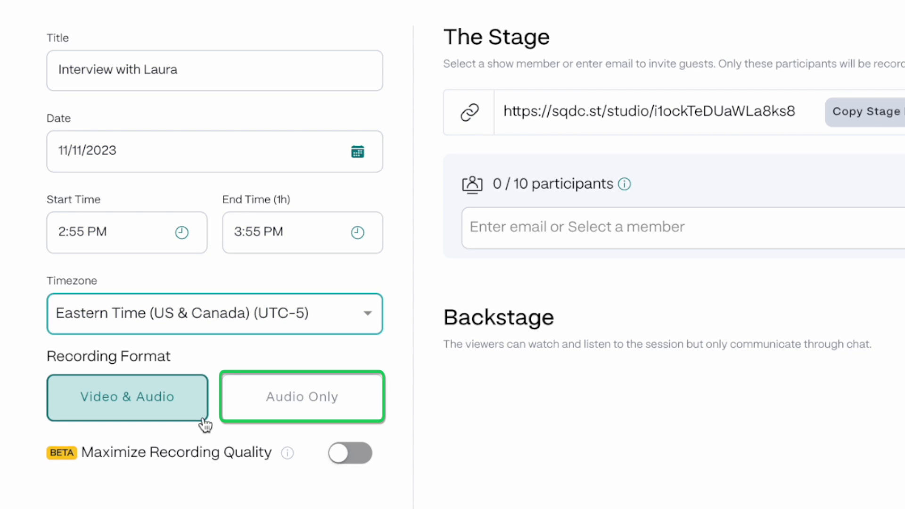
pyautogui.click(350, 453)
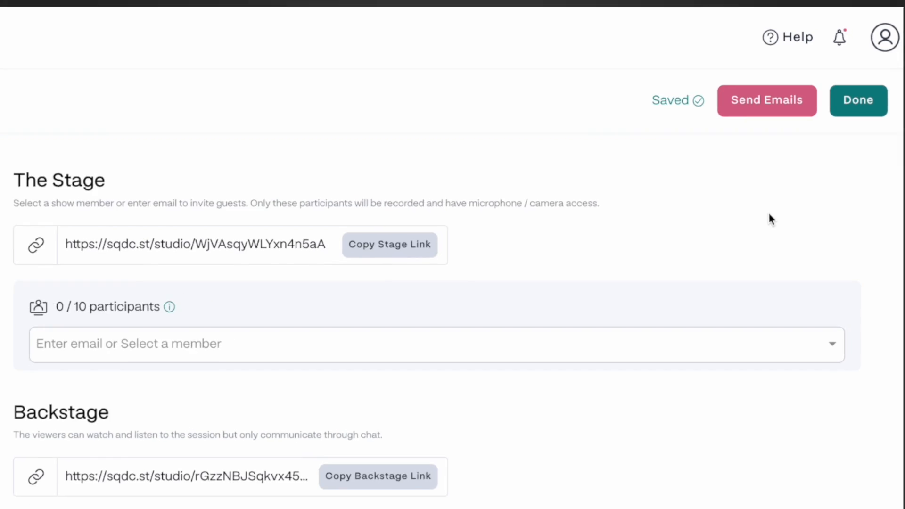
pyautogui.click(858, 100)
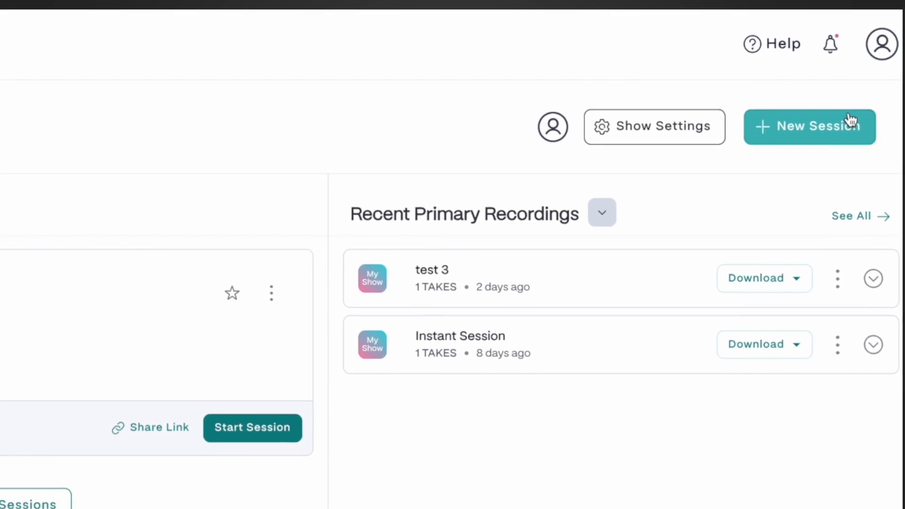
# - Turn on Maximize Recording Quality, set a 3-second start countdown, and save the show settings
pyautogui.click(654, 126)
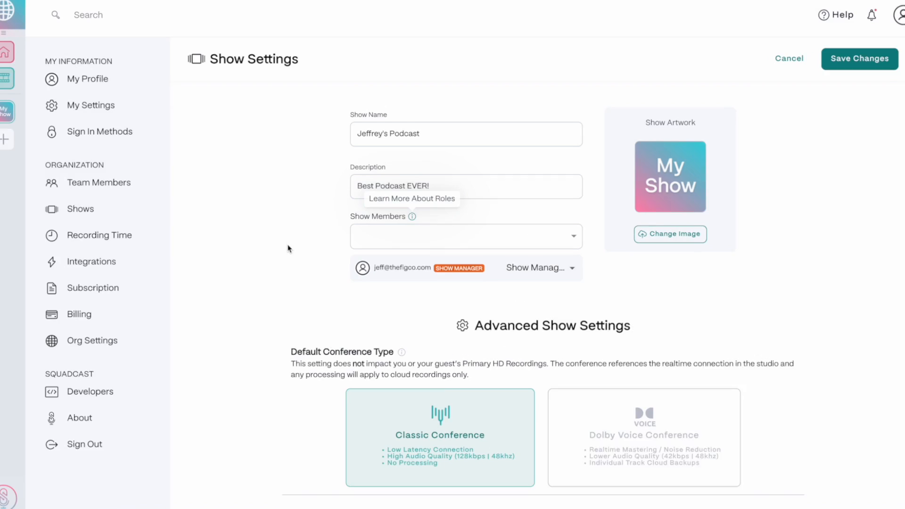
pyautogui.scroll(-3)
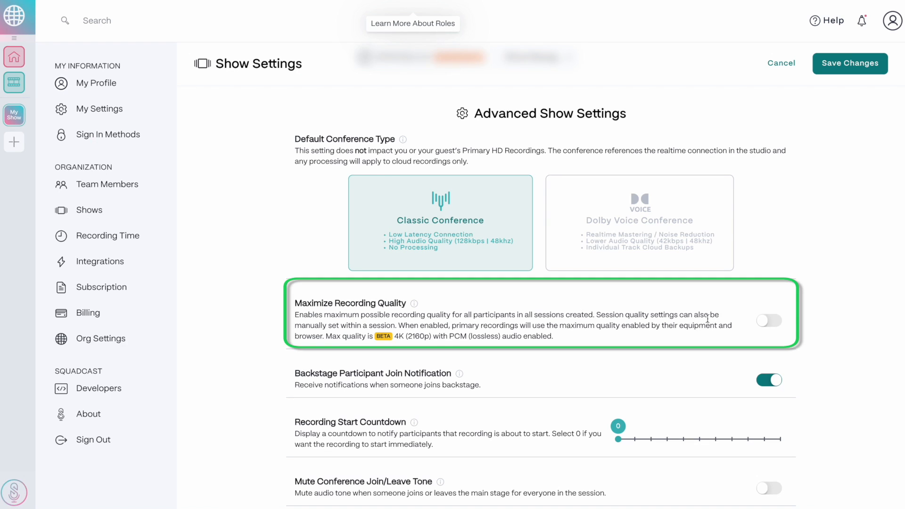
pyautogui.click(769, 320)
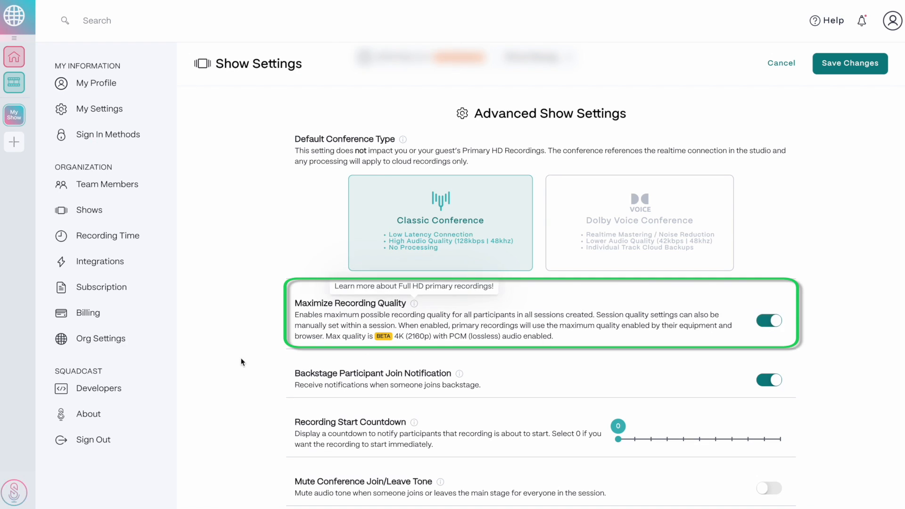
pyautogui.scroll(-3)
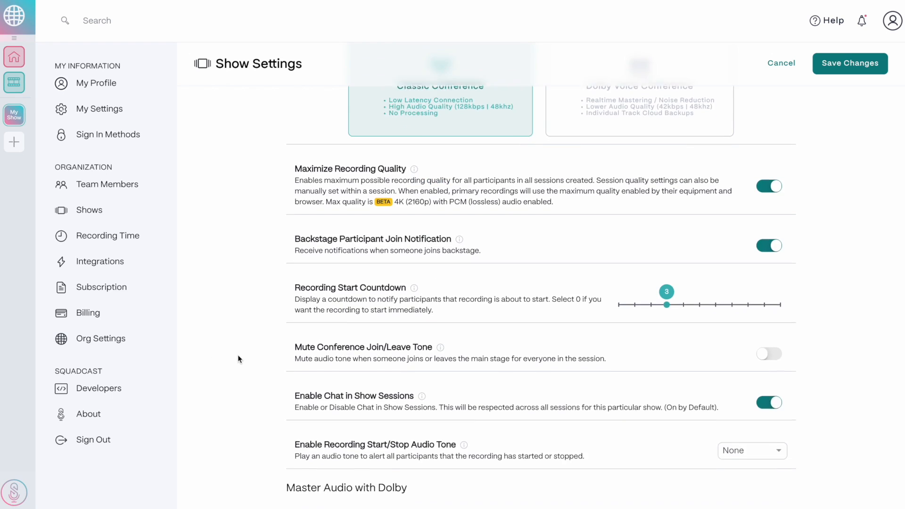
pyautogui.scroll(-3)
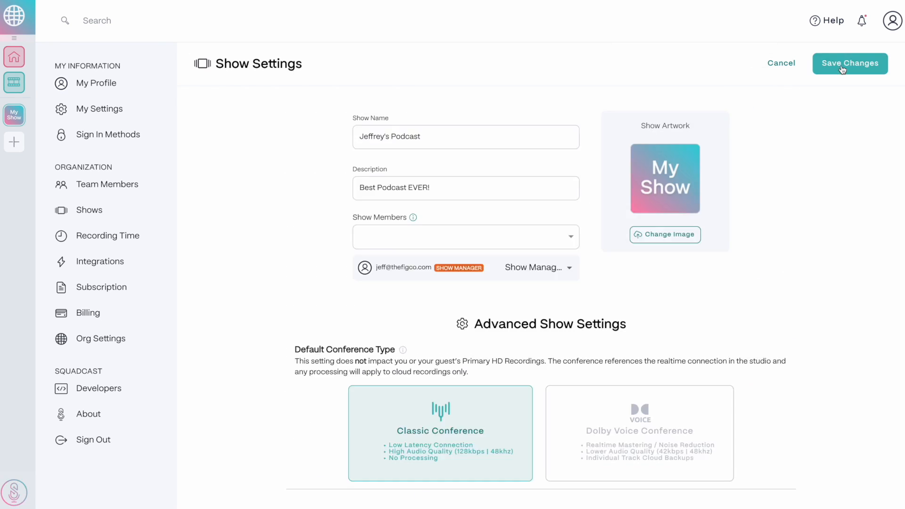
pyautogui.click(849, 63)
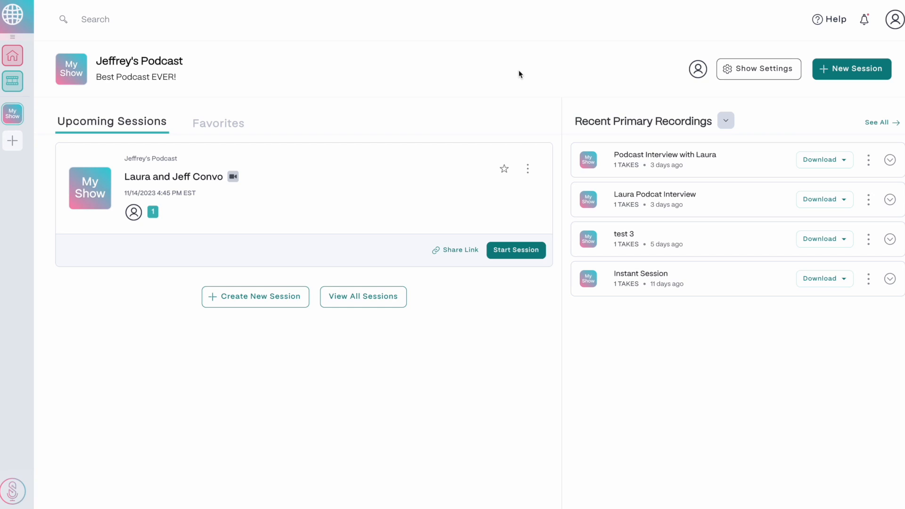
pyautogui.moveTo(514, 249)
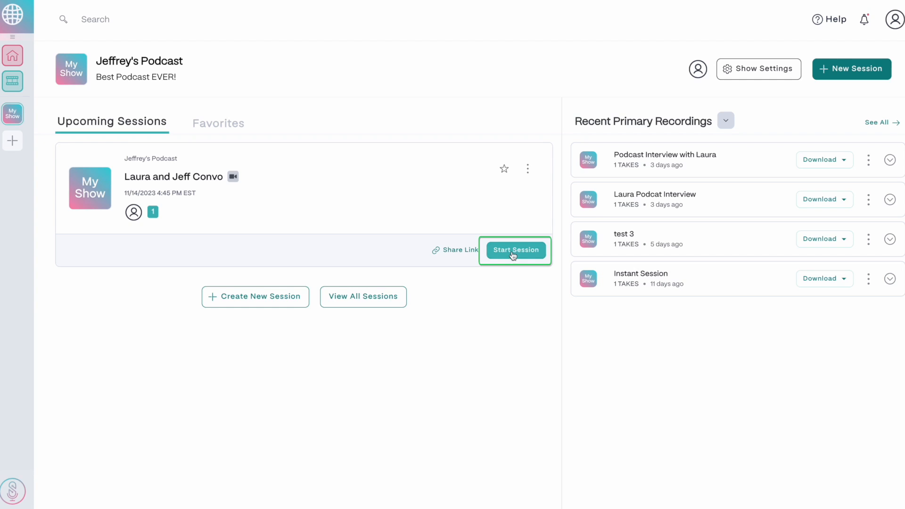
# - Start the Laura and Jeff Convo session, allow camera and mic, and record a test clip
pyautogui.click(514, 250)
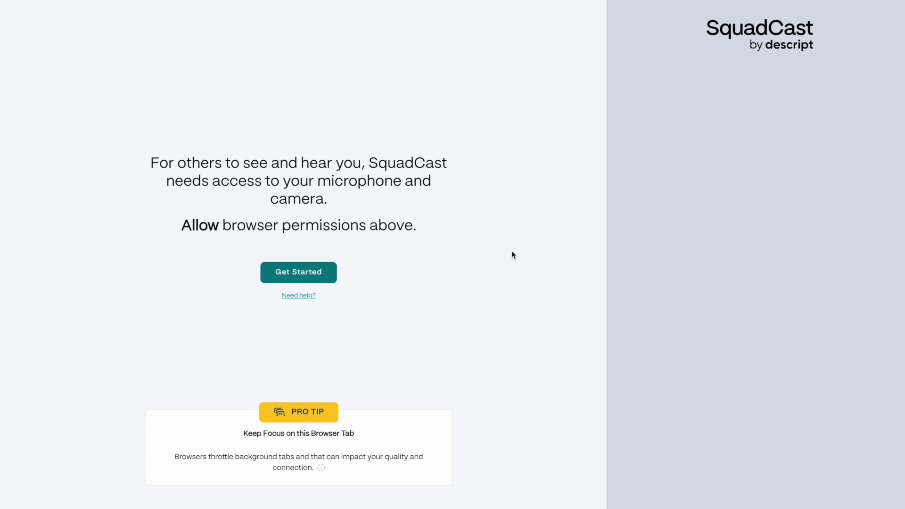
pyautogui.click(299, 272)
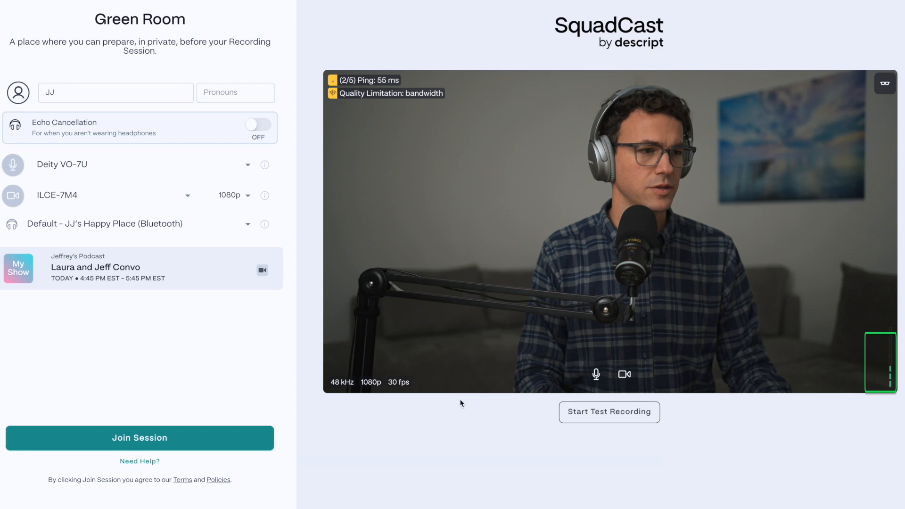
pyautogui.click(609, 412)
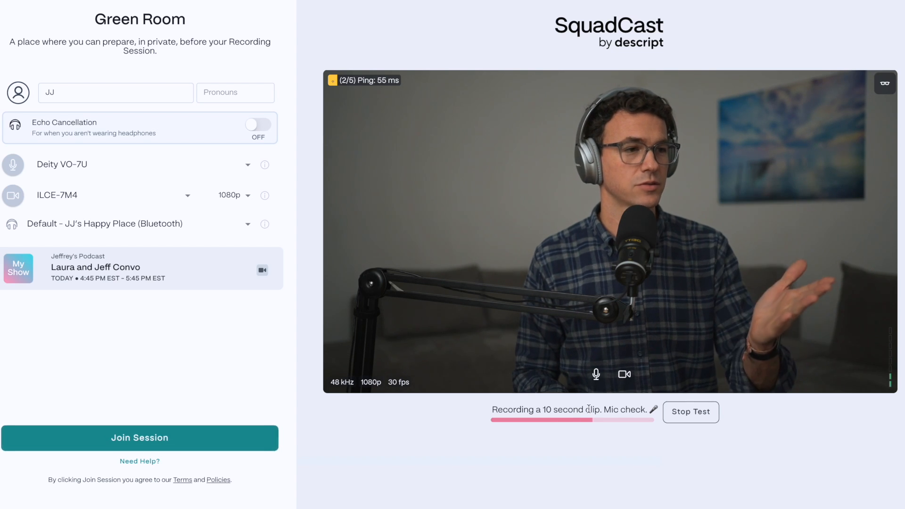
pyautogui.click(691, 412)
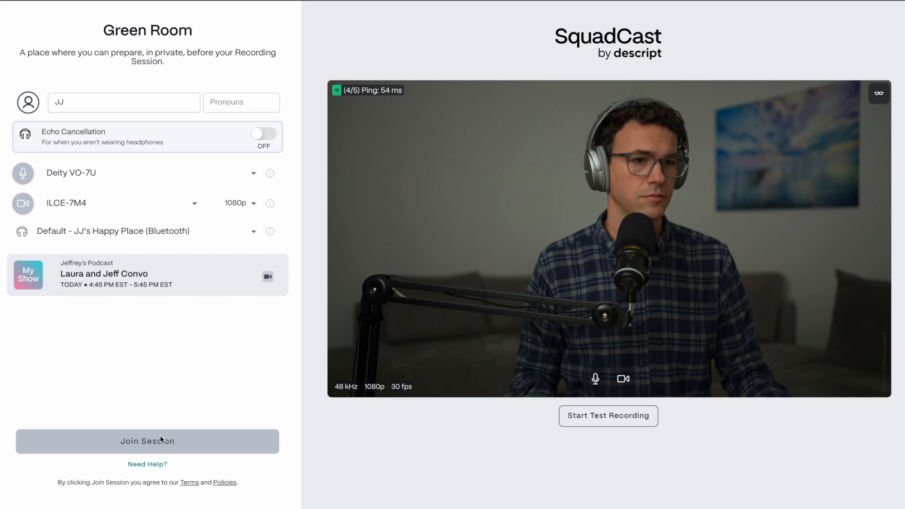
# - Join the session from the green room and scroll through the in-session settings panel
pyautogui.click(147, 441)
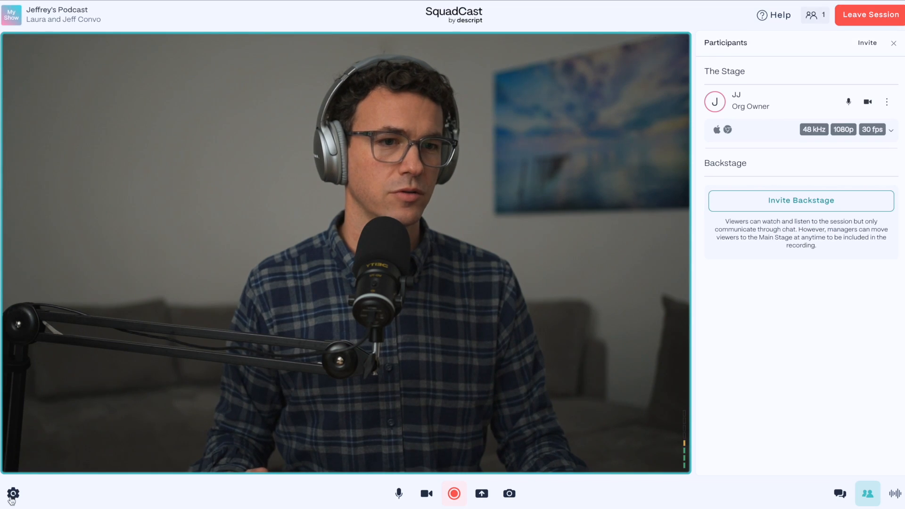
pyautogui.click(13, 494)
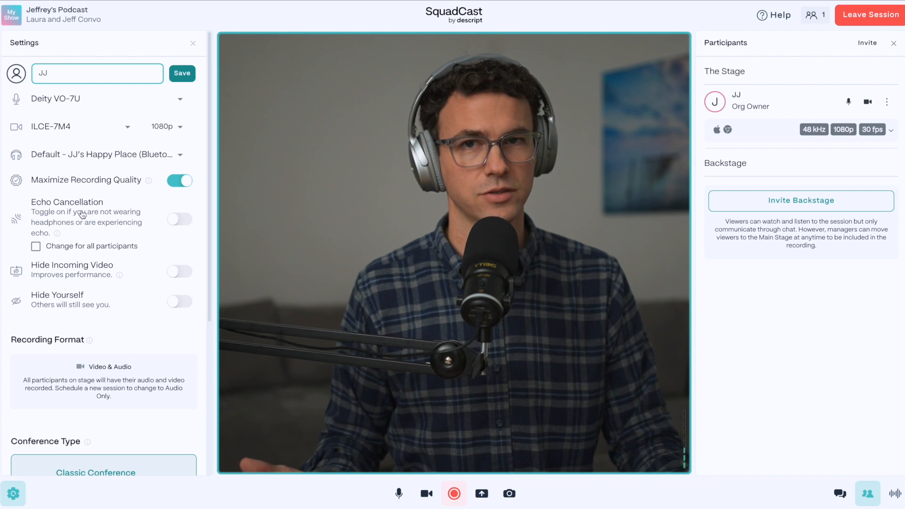
pyautogui.moveTo(117, 296)
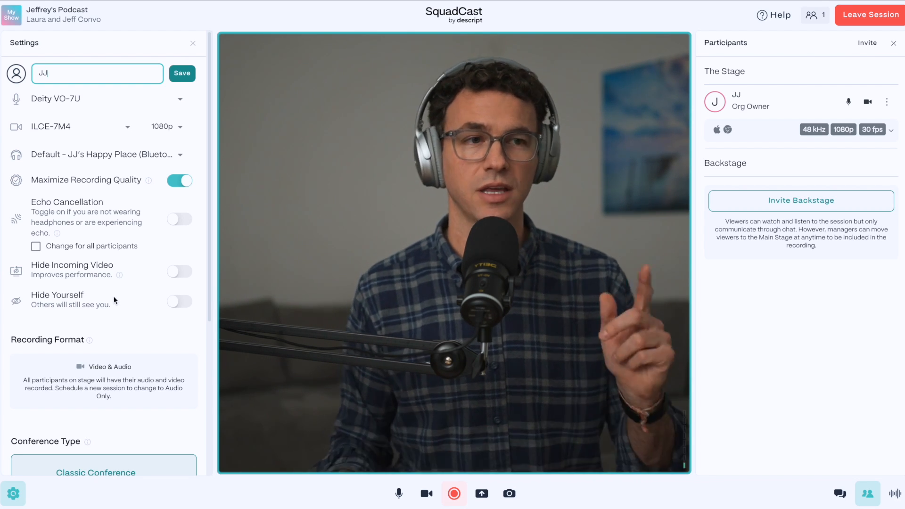
pyautogui.scroll(-3)
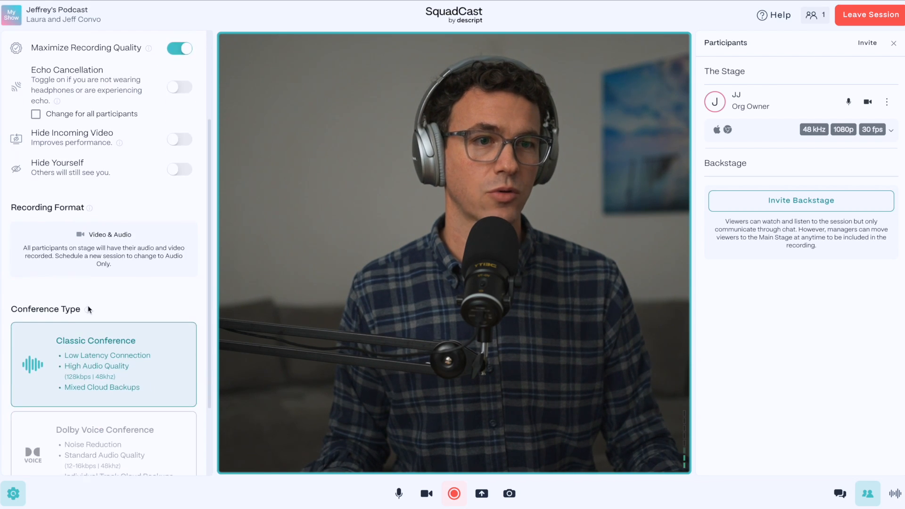
pyautogui.scroll(-3)
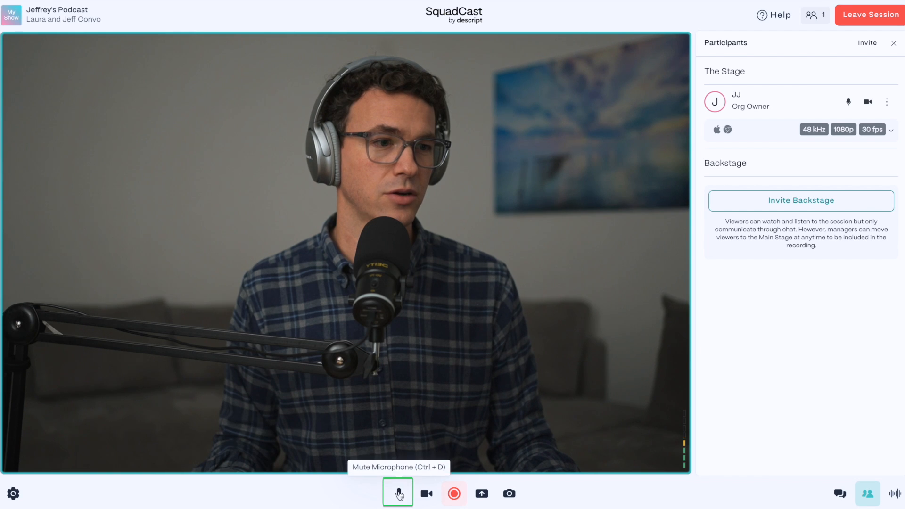
pyautogui.moveTo(453, 493)
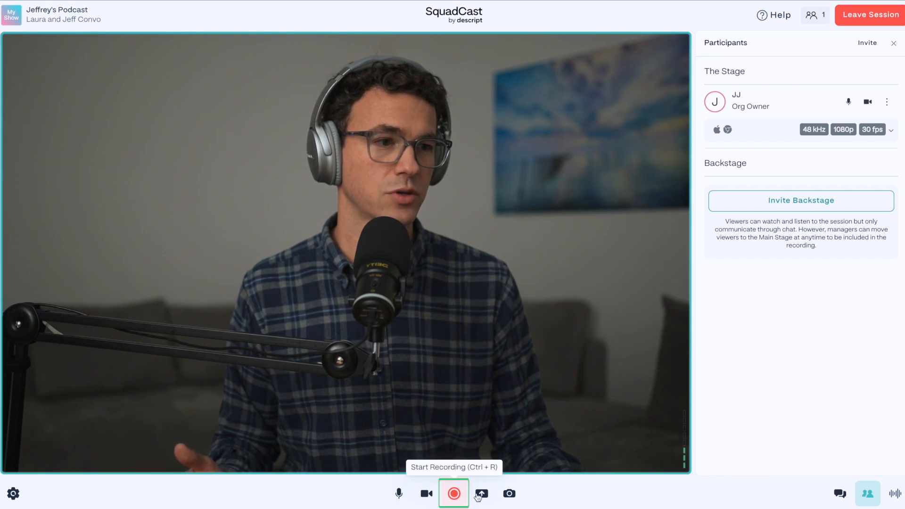
pyautogui.moveTo(818, 80)
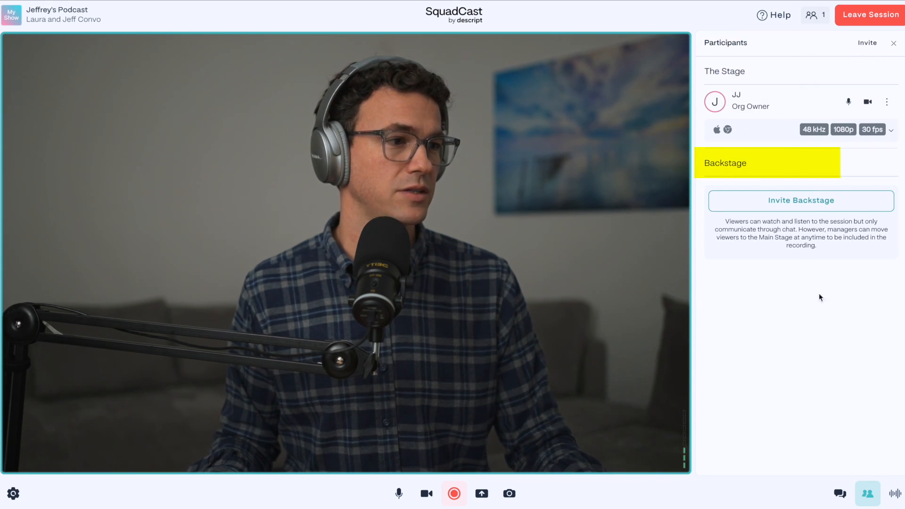
pyautogui.moveTo(894, 493)
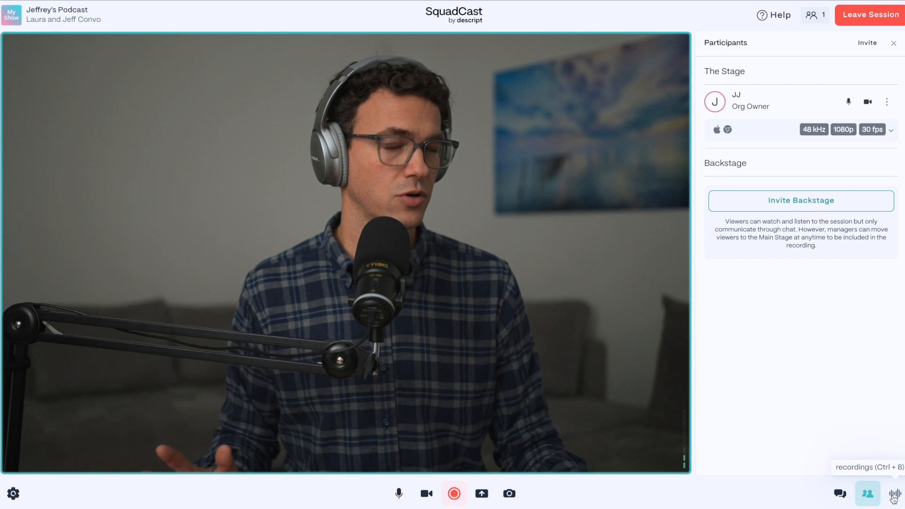
pyautogui.moveTo(840, 494)
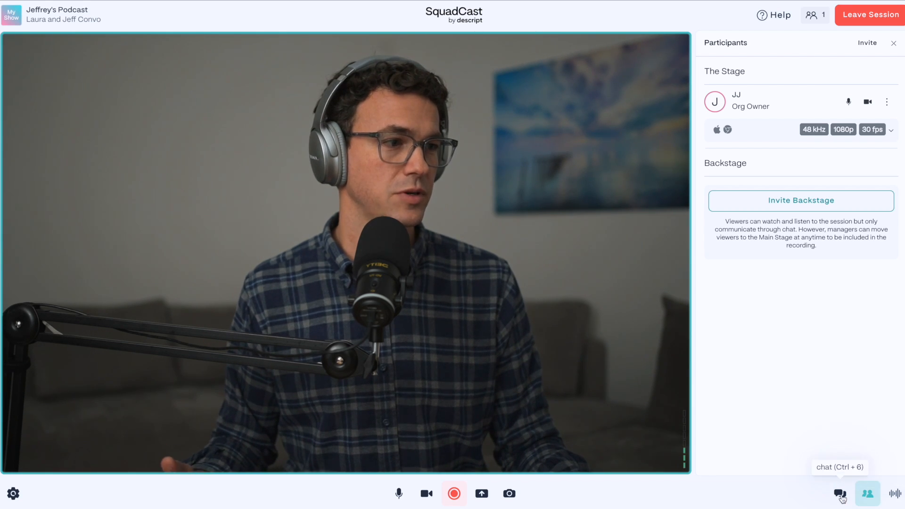
# - Open and close the session chat, then confirm inviting the guest onto the stage
pyautogui.click(839, 494)
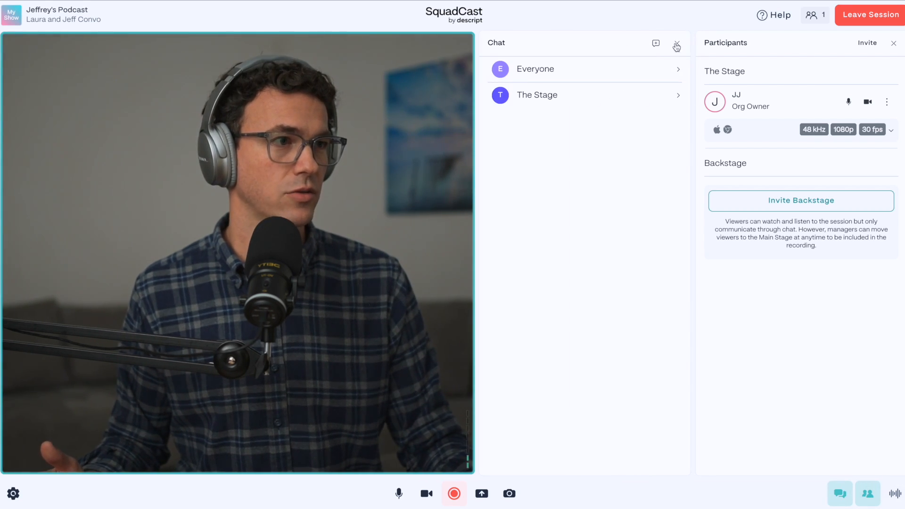
pyautogui.click(677, 46)
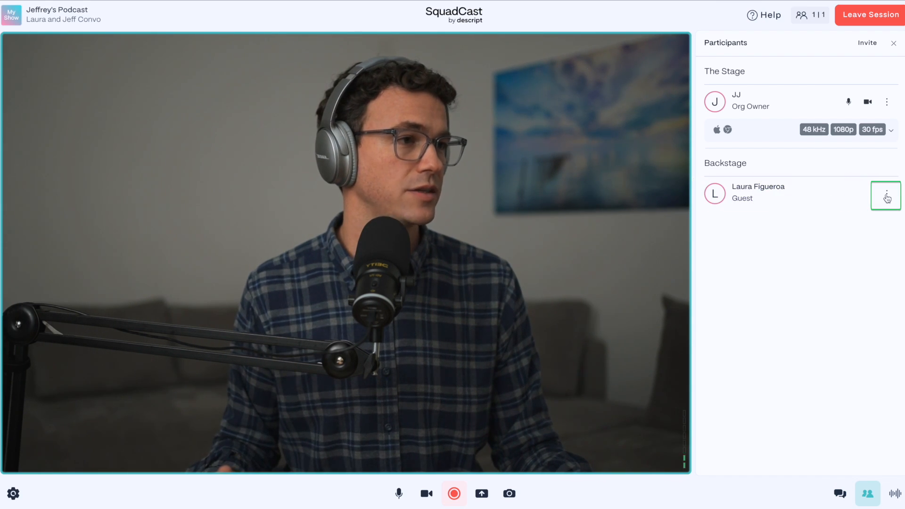
pyautogui.moveTo(835, 294)
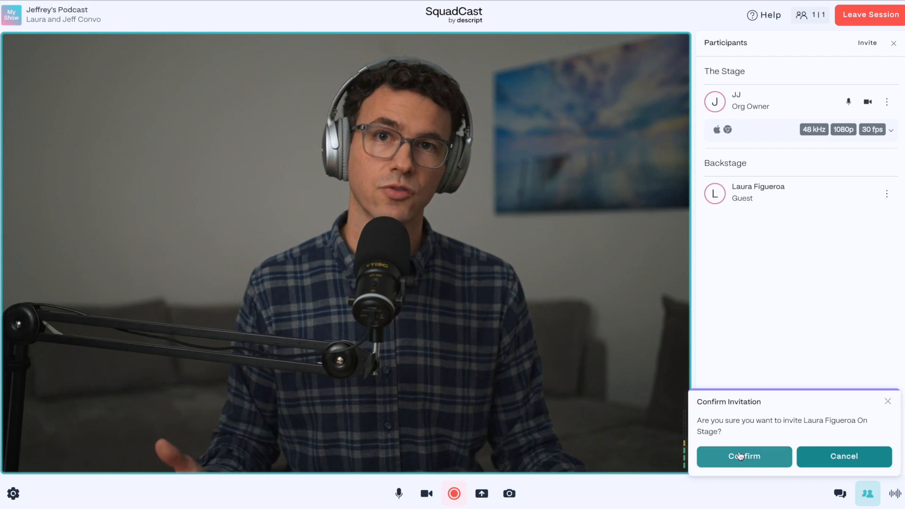
pyautogui.click(744, 456)
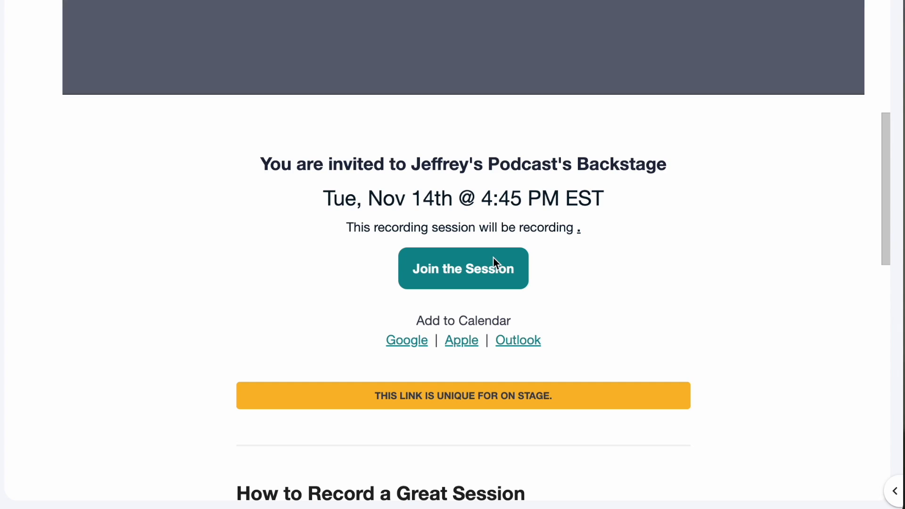
pyautogui.click(463, 268)
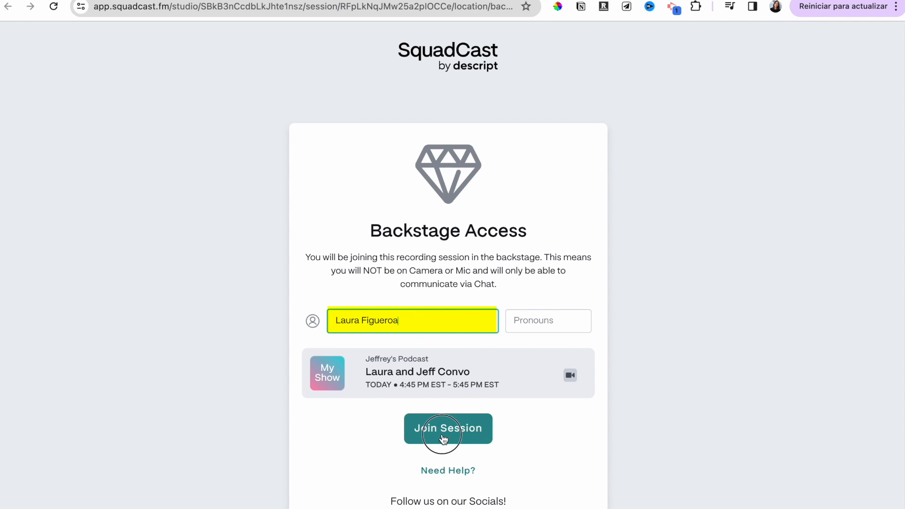
pyautogui.click(448, 428)
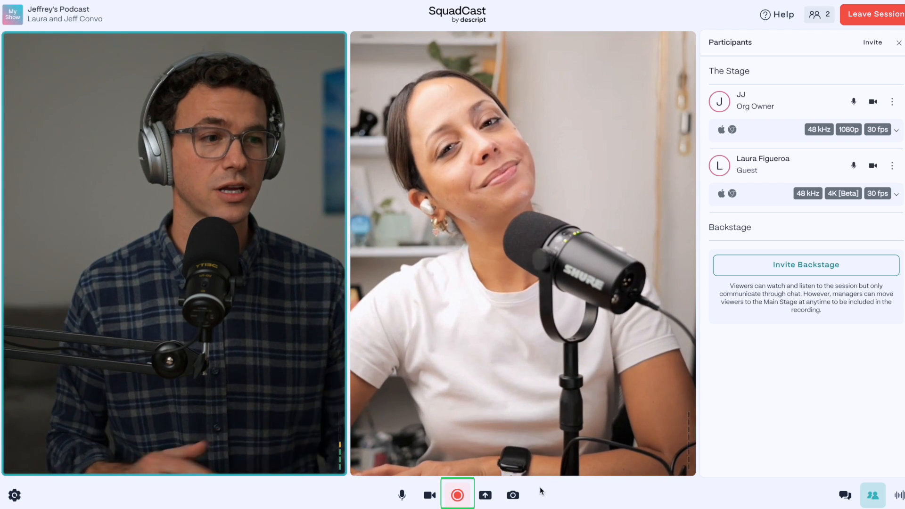
# - Start recording JJ and Laura and let it run past three and a half minutes
pyautogui.click(457, 495)
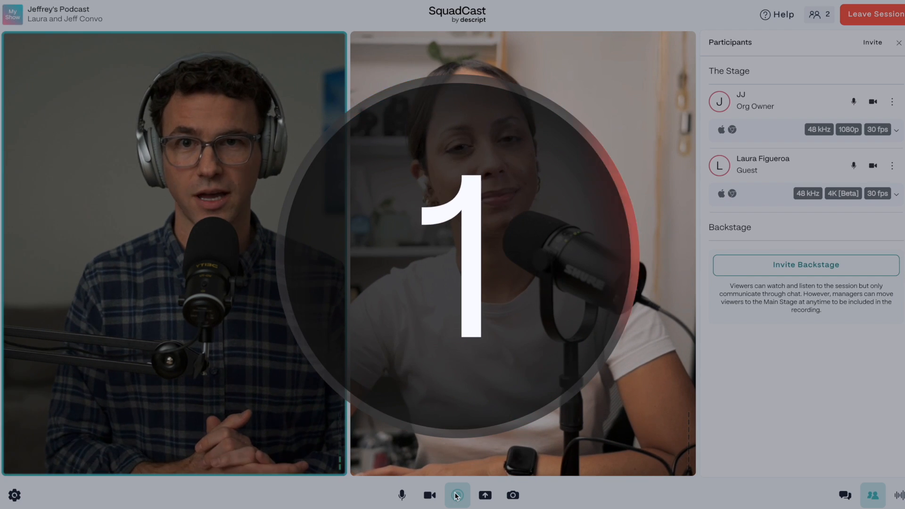
pyautogui.click(457, 494)
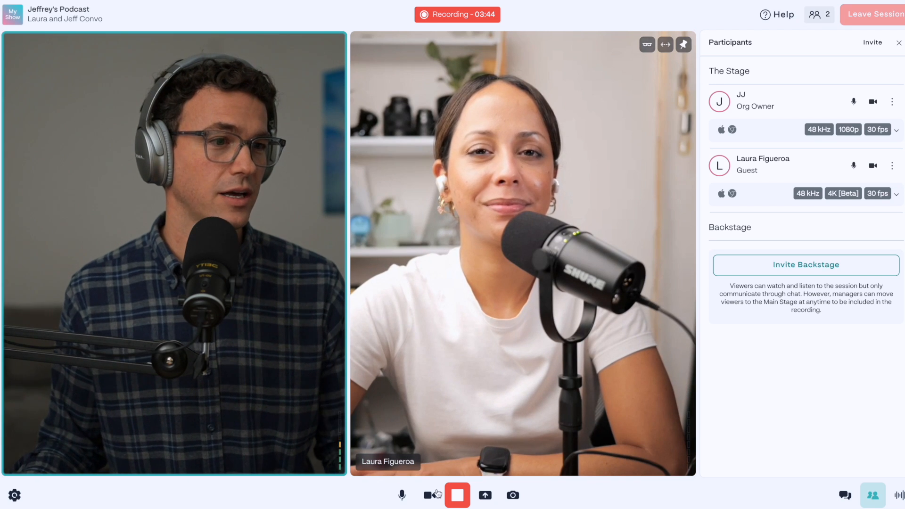
# - Stop recording, review Take 4's two local recordings, and leave the session
pyautogui.click(457, 495)
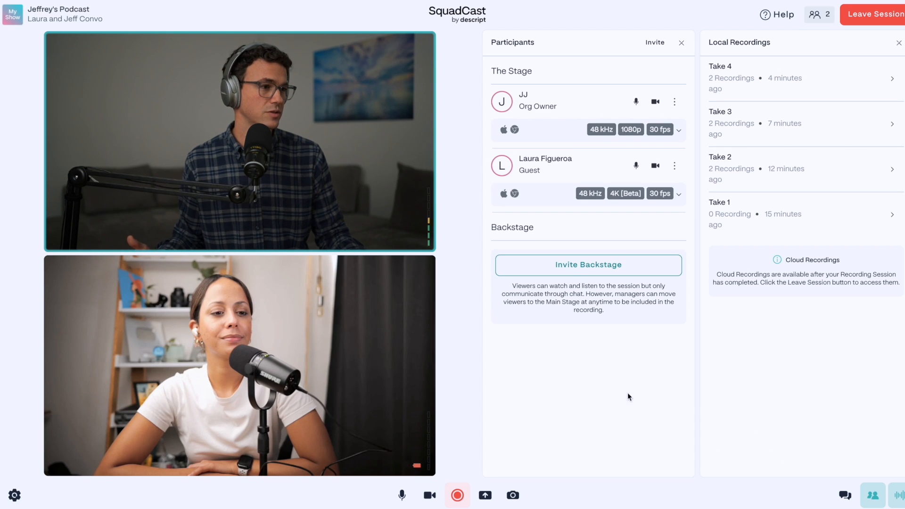
pyautogui.moveTo(665, 425)
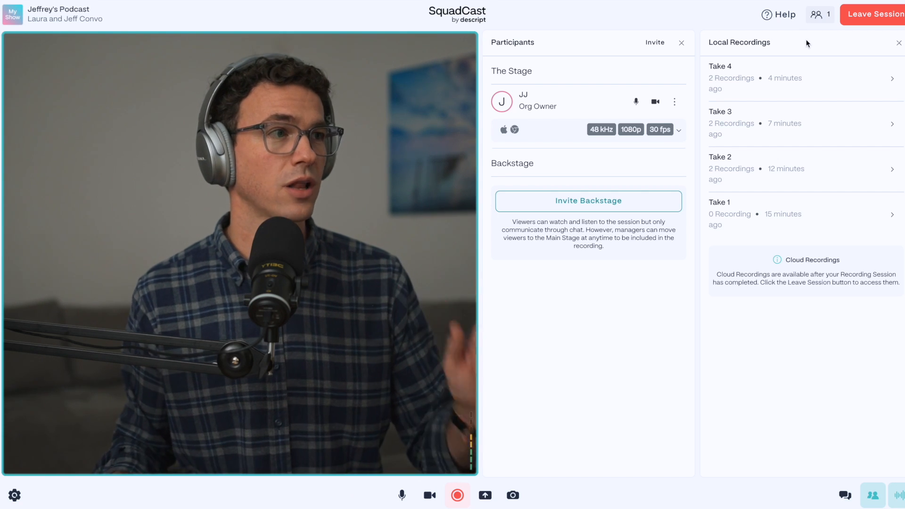
pyautogui.click(874, 14)
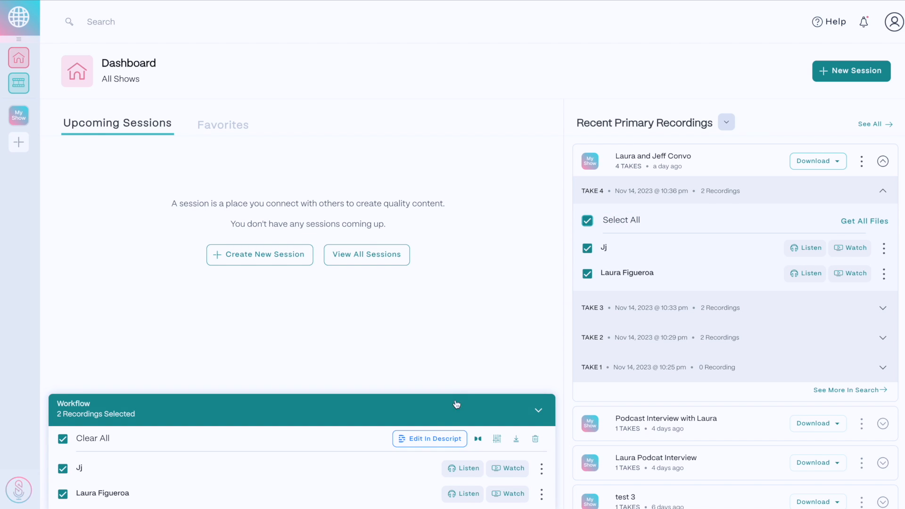
pyautogui.moveTo(430, 439)
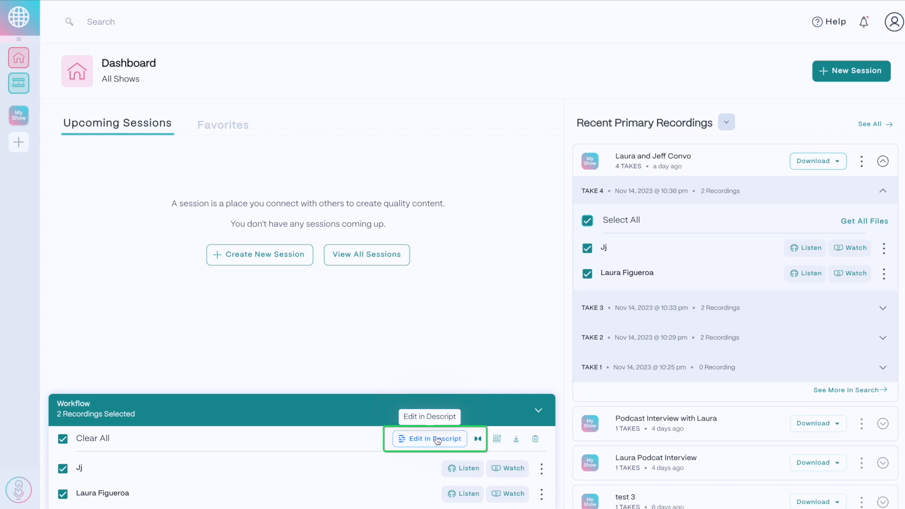
# - Send both Take 4 recordings to Descript using Edit All mp4
pyautogui.click(429, 439)
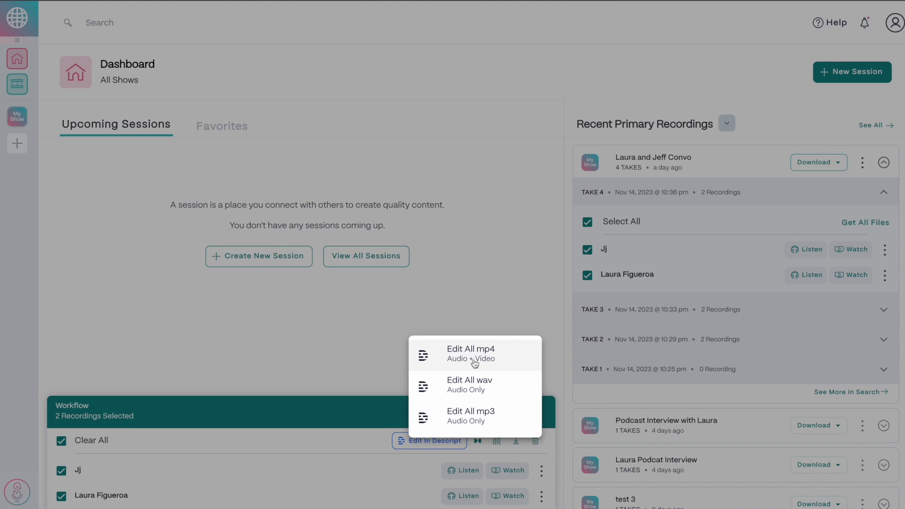
pyautogui.click(473, 353)
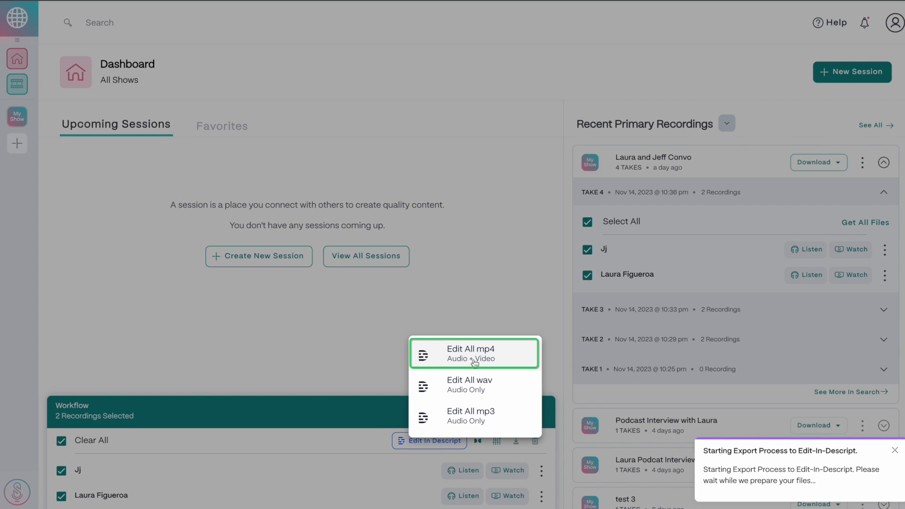
pyautogui.click(890, 192)
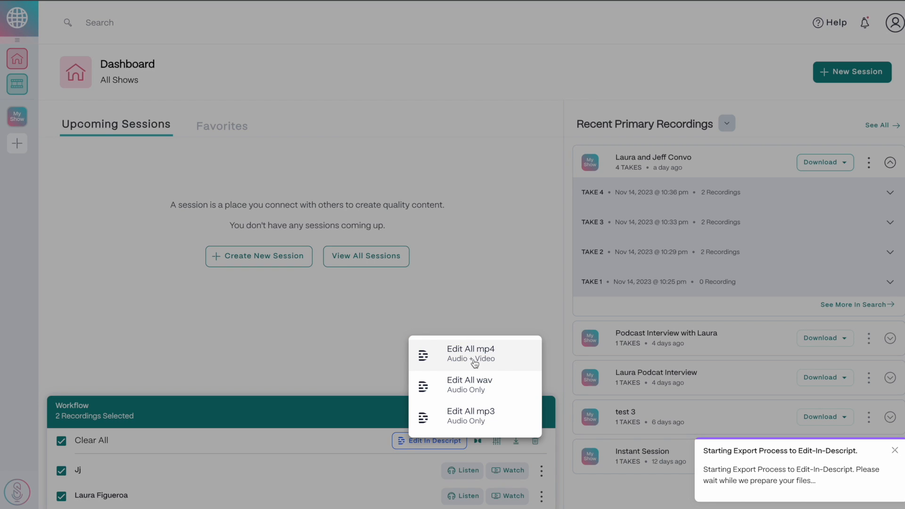
pyautogui.click(471, 354)
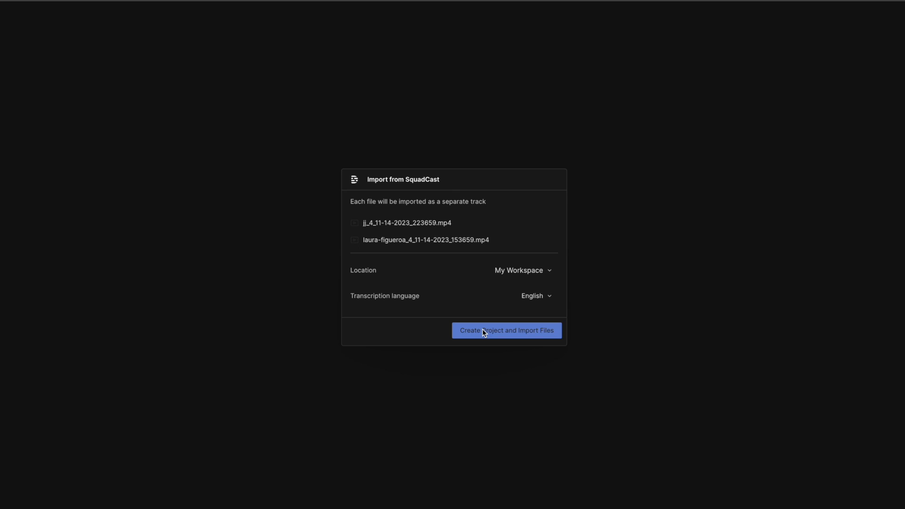
pyautogui.click(506, 330)
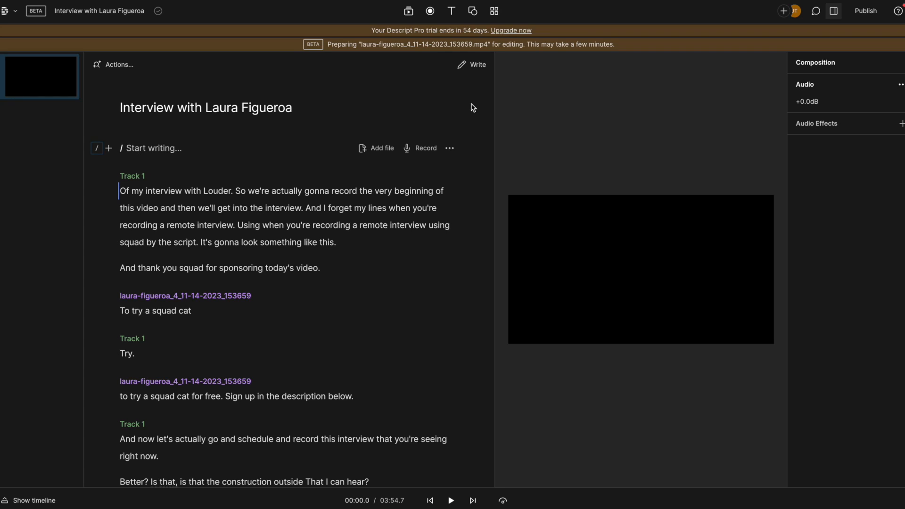
pyautogui.moveTo(98, 148)
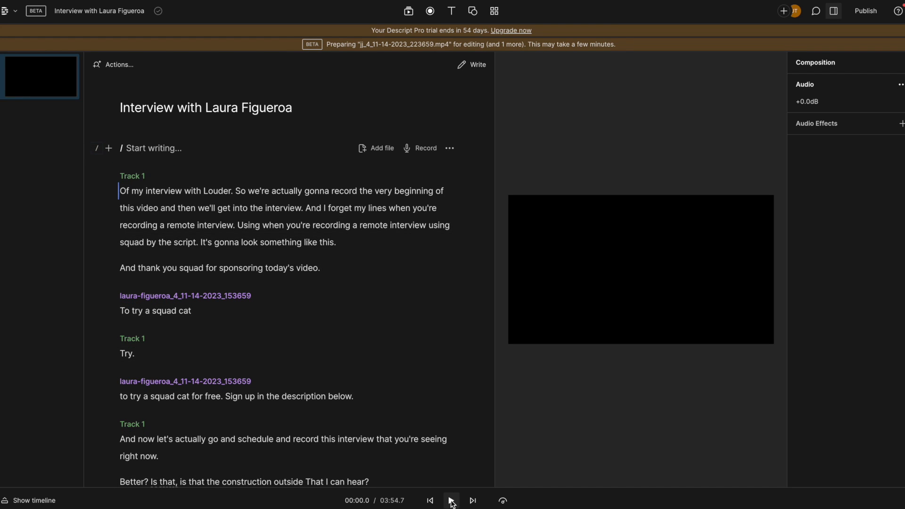
pyautogui.click(451, 500)
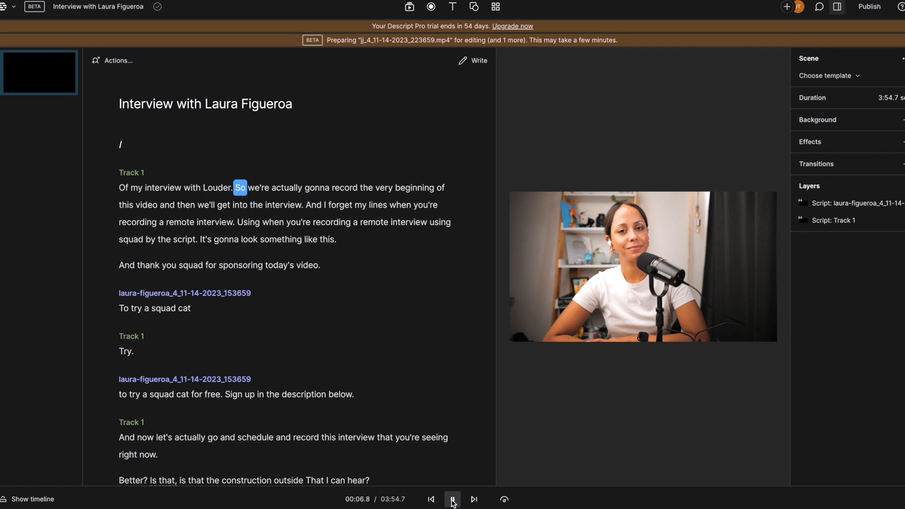
pyautogui.click(453, 500)
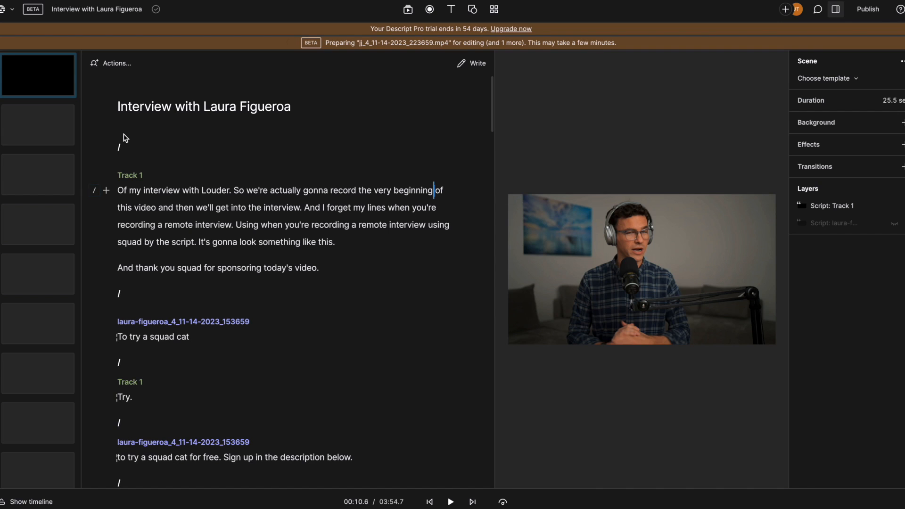
# - Label the speakers JJ and Laura and cut 'And I forget my lines when' from JJ's opening
pyautogui.click(130, 175)
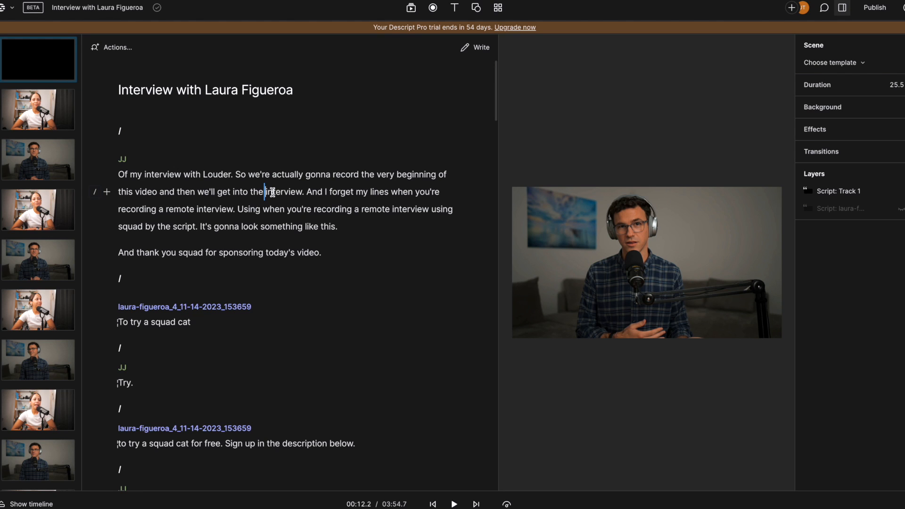
pyautogui.click(454, 504)
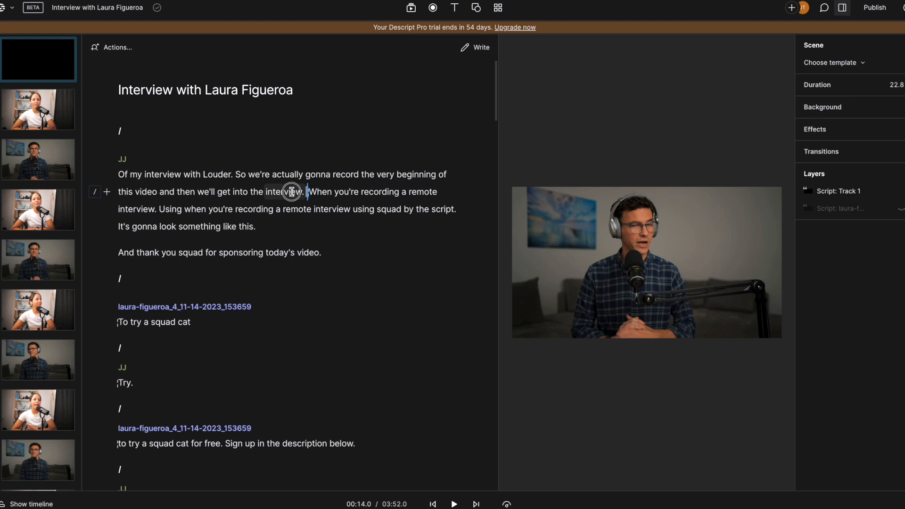
pyautogui.click(453, 504)
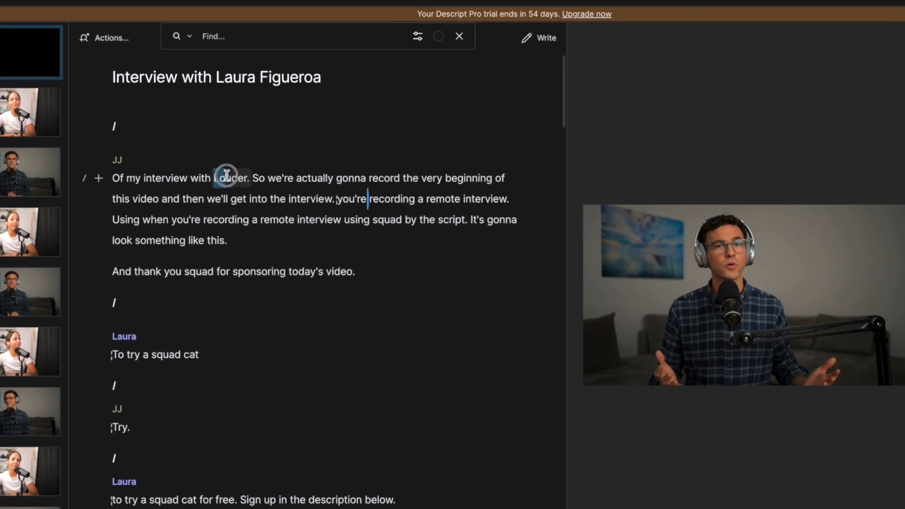
# - Use Find's Correct transcript option to change 'Louder' to 'Laura' in JJ's opening line
pyautogui.doubleClick(225, 178)
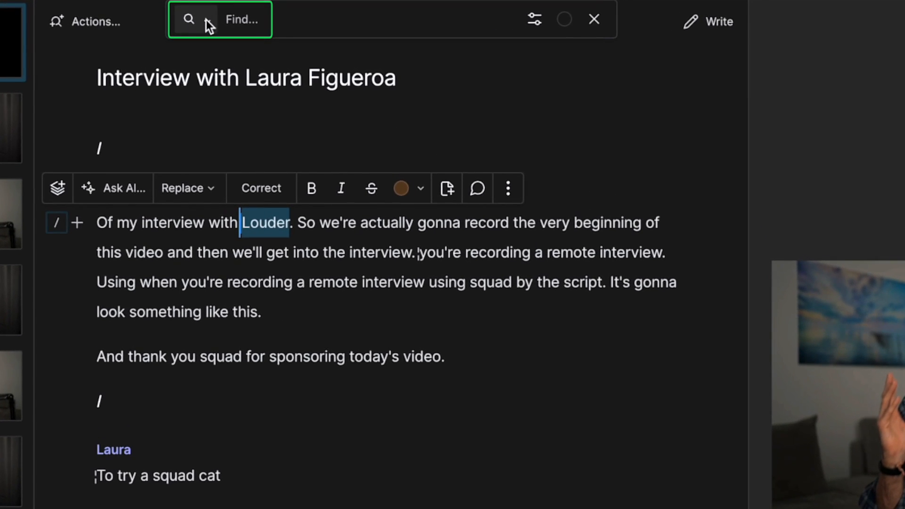
pyautogui.click(206, 19)
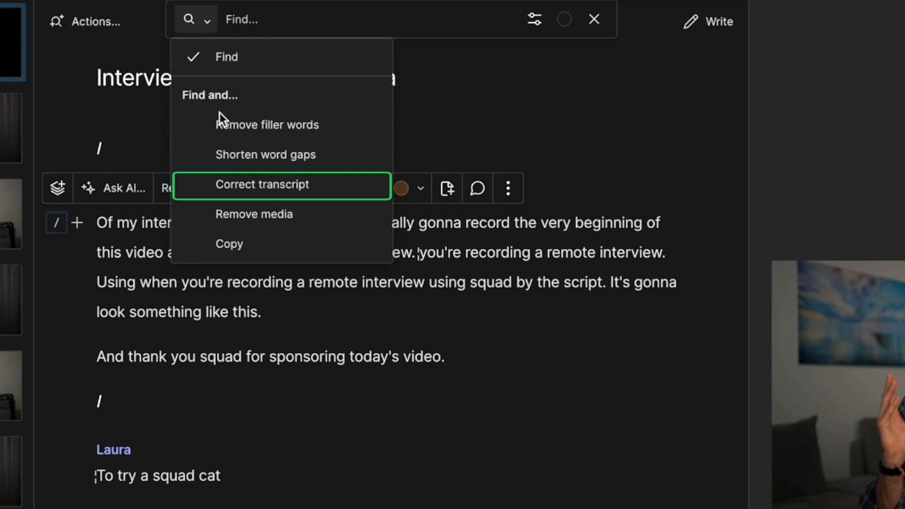
pyautogui.click(262, 185)
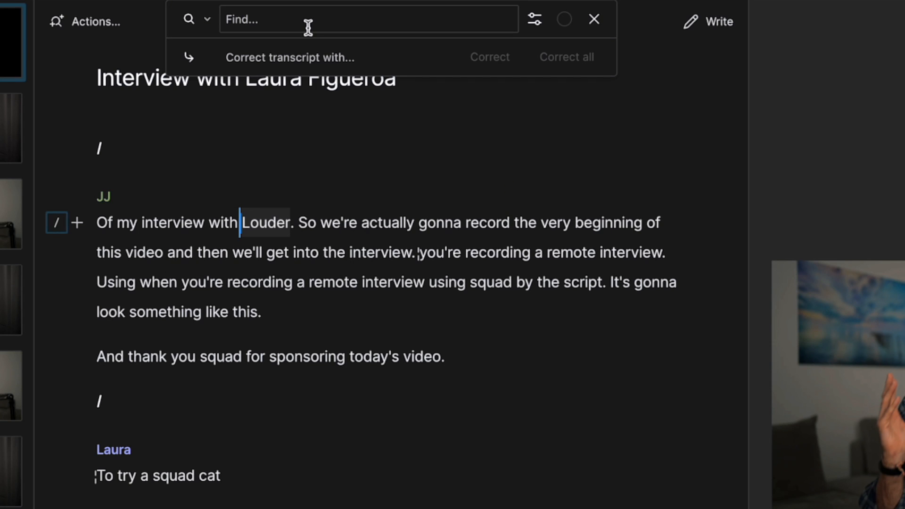
pyautogui.write('Louder')
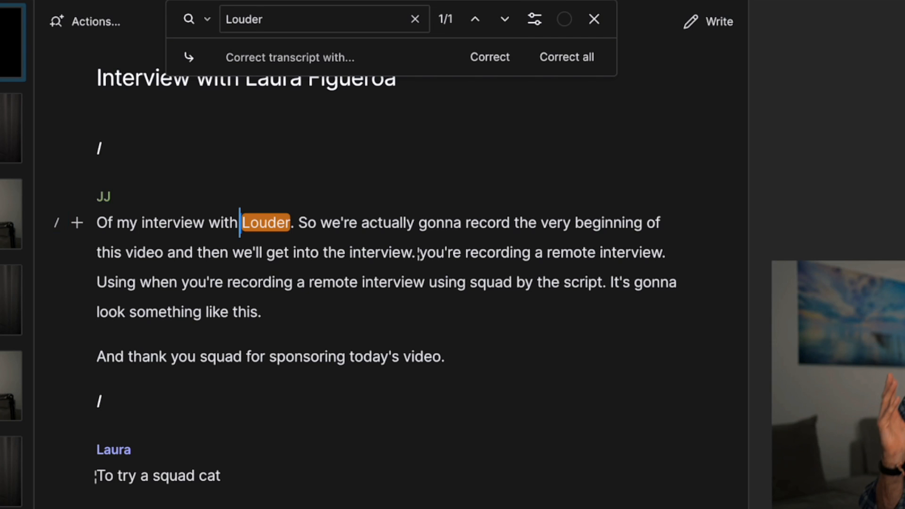
pyautogui.write('Laur')
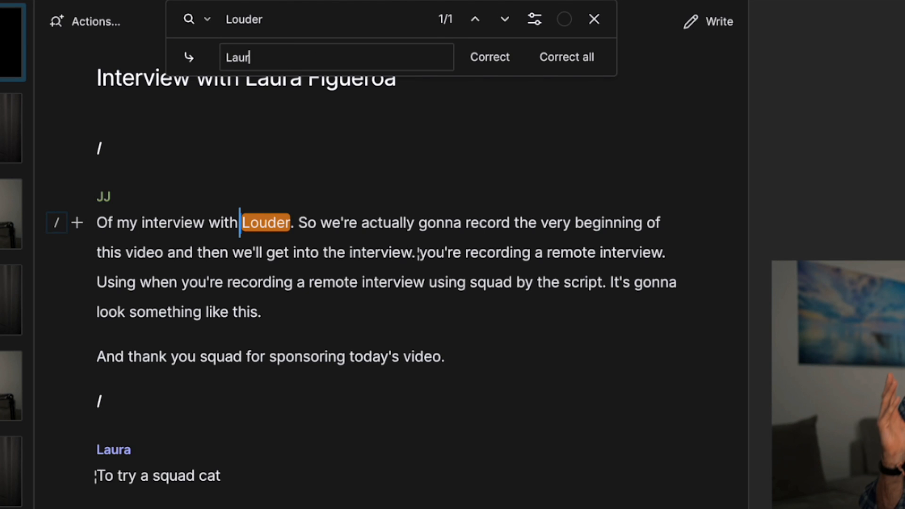
pyautogui.click(594, 18)
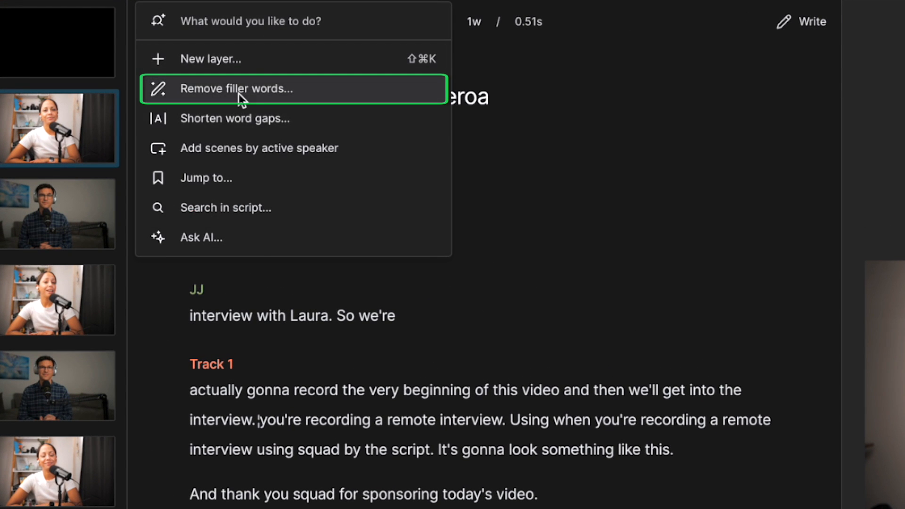
# - Remove all ten detected filler words in one pass, trimming the project to 03:43.1
pyautogui.click(235, 88)
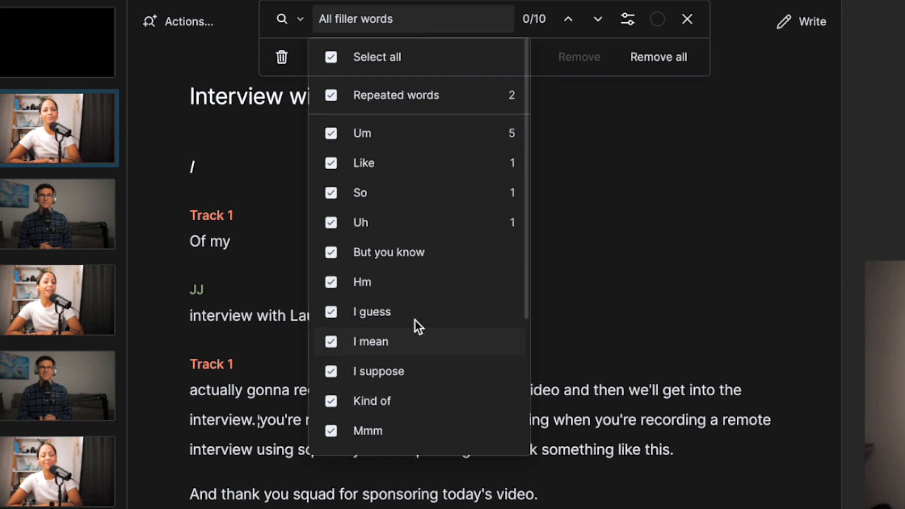
pyautogui.moveTo(364, 133)
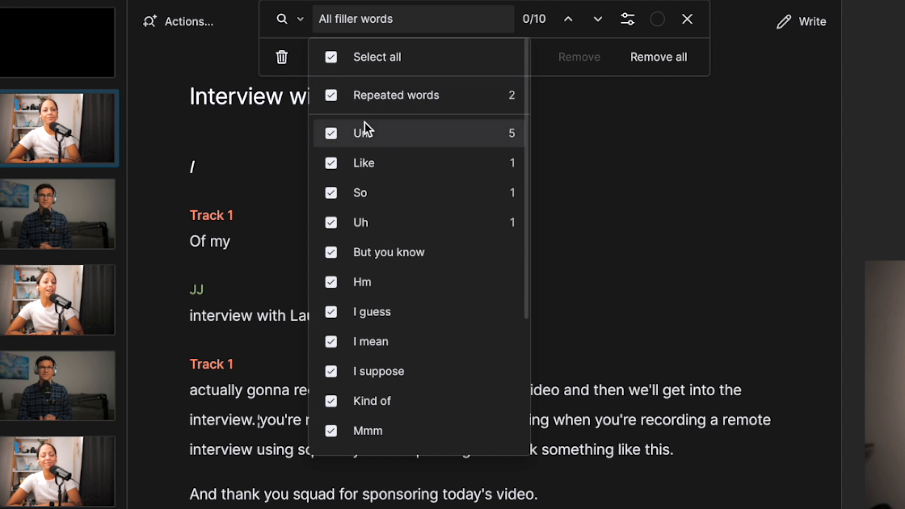
pyautogui.moveTo(384, 196)
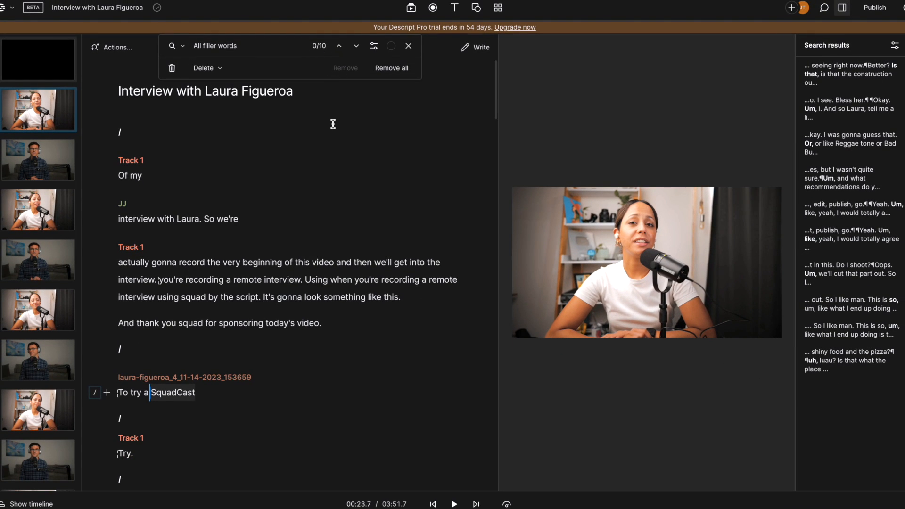
pyautogui.scroll(-3)
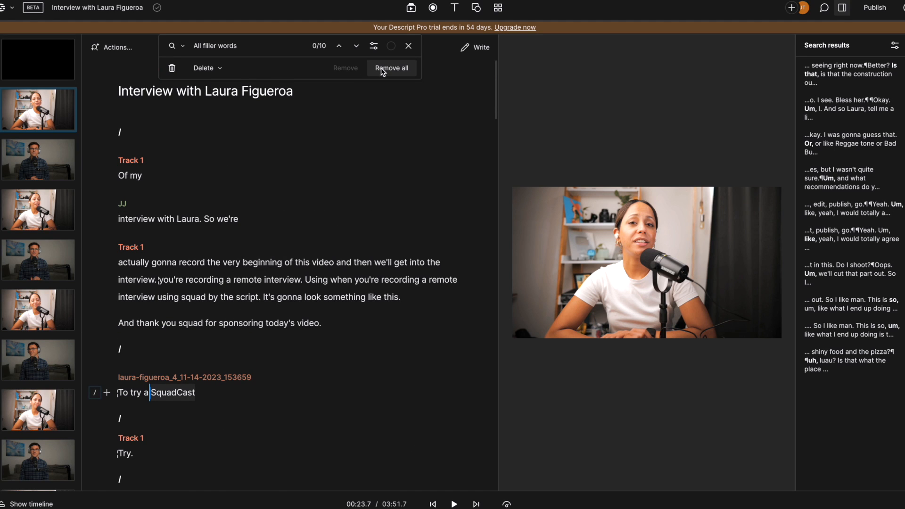
pyautogui.click(392, 67)
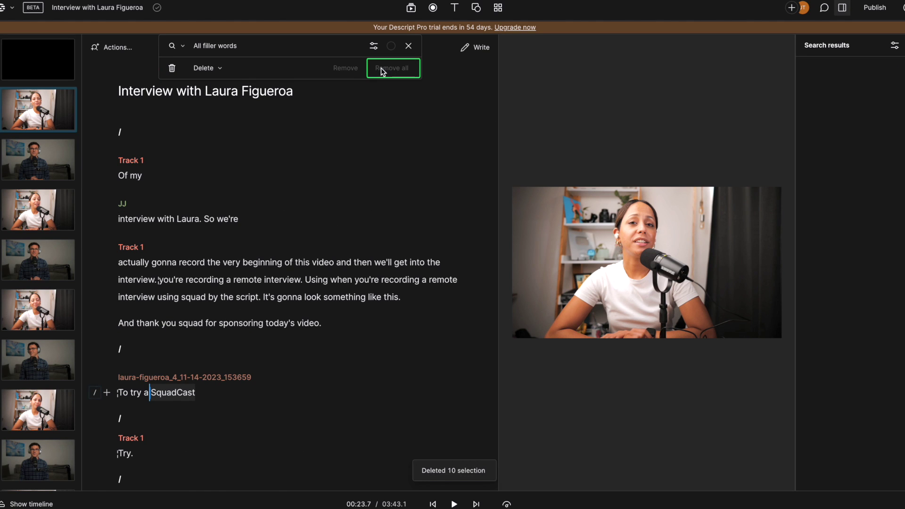
pyautogui.click(408, 46)
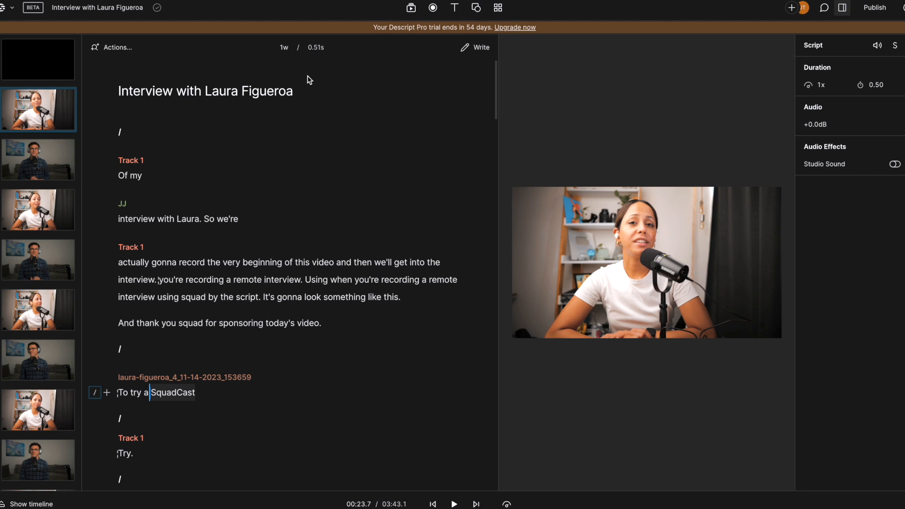
pyautogui.click(116, 47)
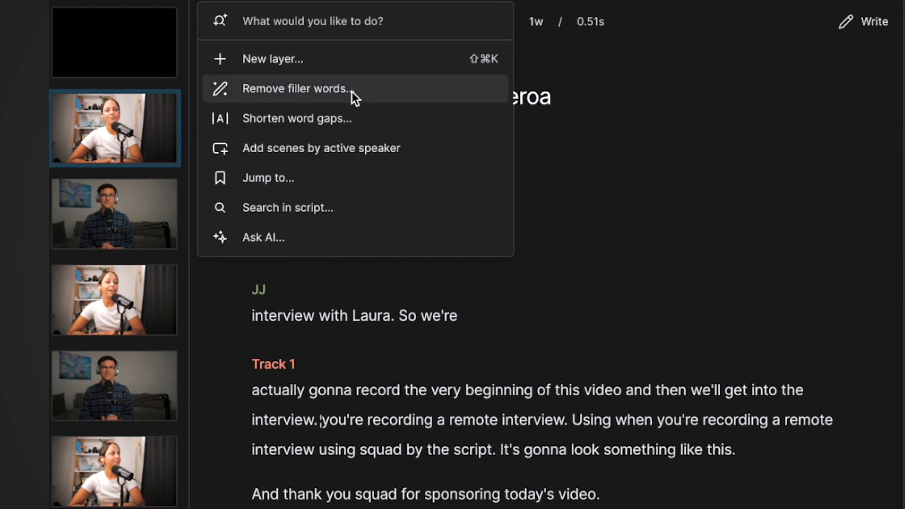
# - Shorten the six word gaps of 3 seconds or more to 1 second each
pyautogui.click(296, 118)
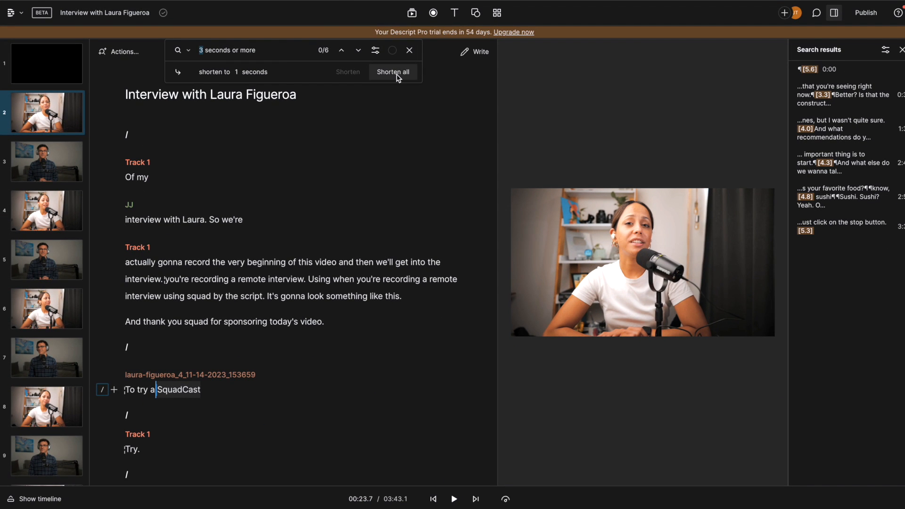
pyautogui.click(393, 72)
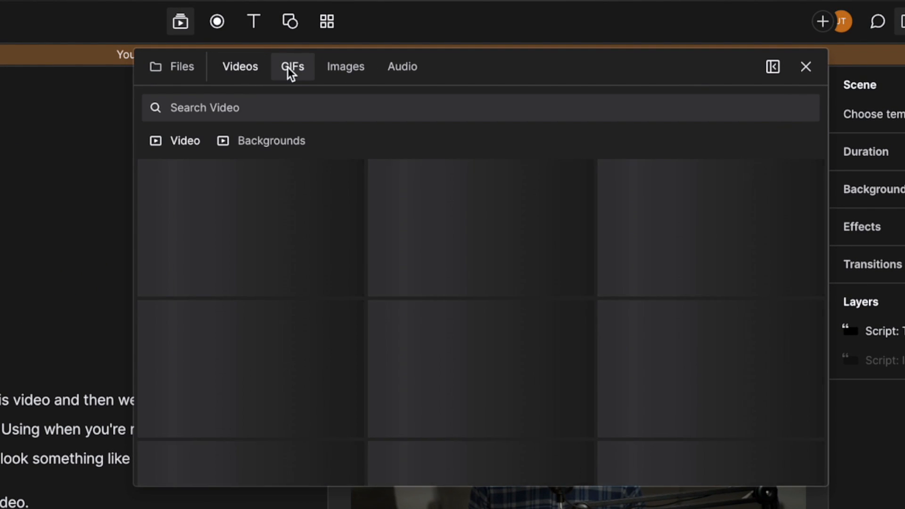
# - Add a title reading 'HI' over JJ's video in the first scene
pyautogui.click(402, 67)
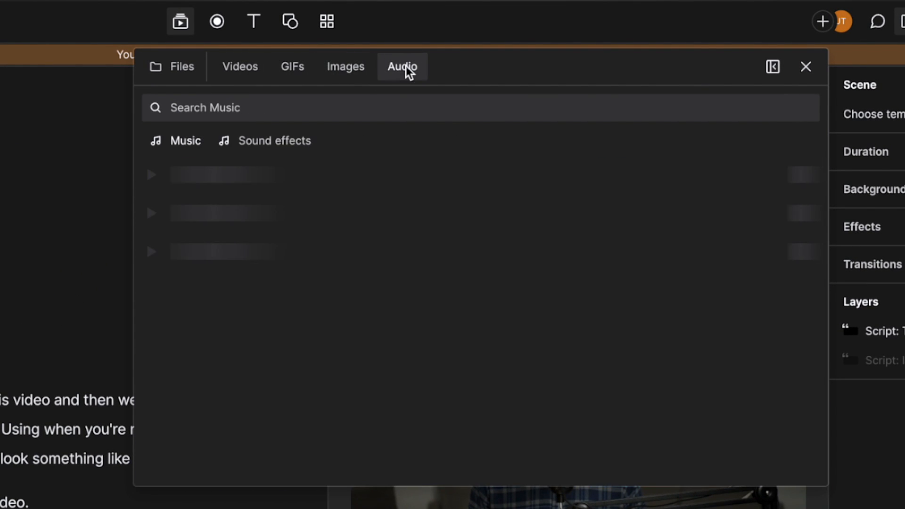
pyautogui.click(253, 21)
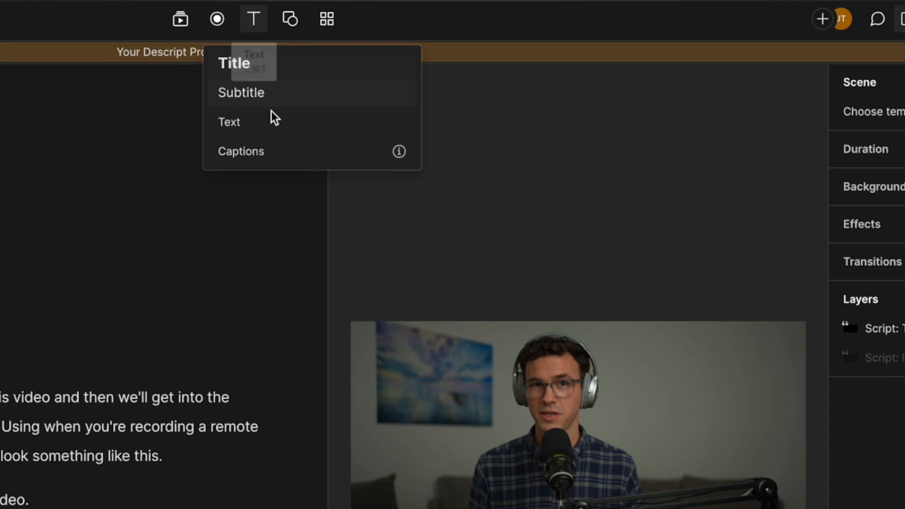
pyautogui.click(240, 93)
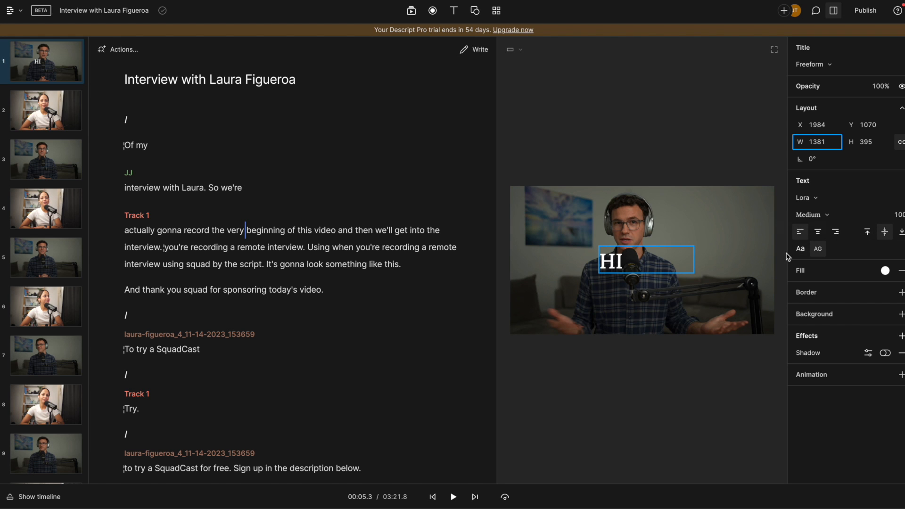
pyautogui.click(476, 10)
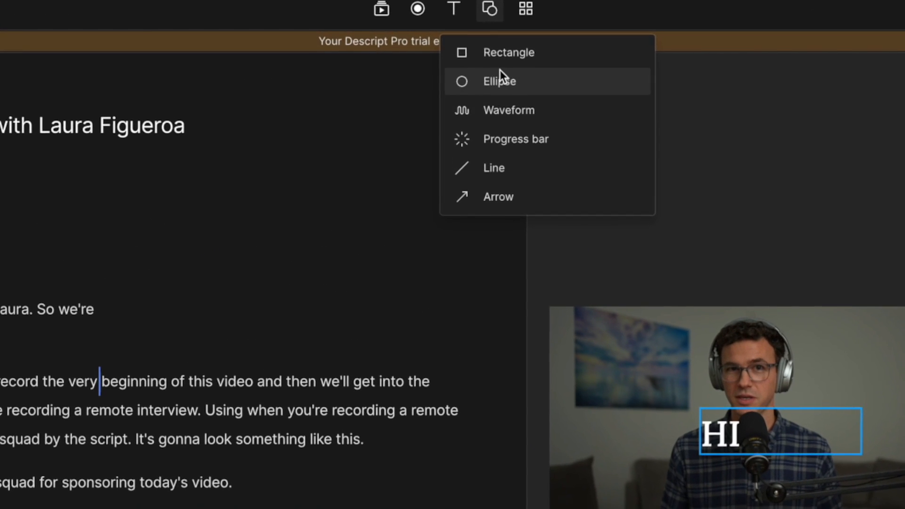
pyautogui.moveTo(518, 112)
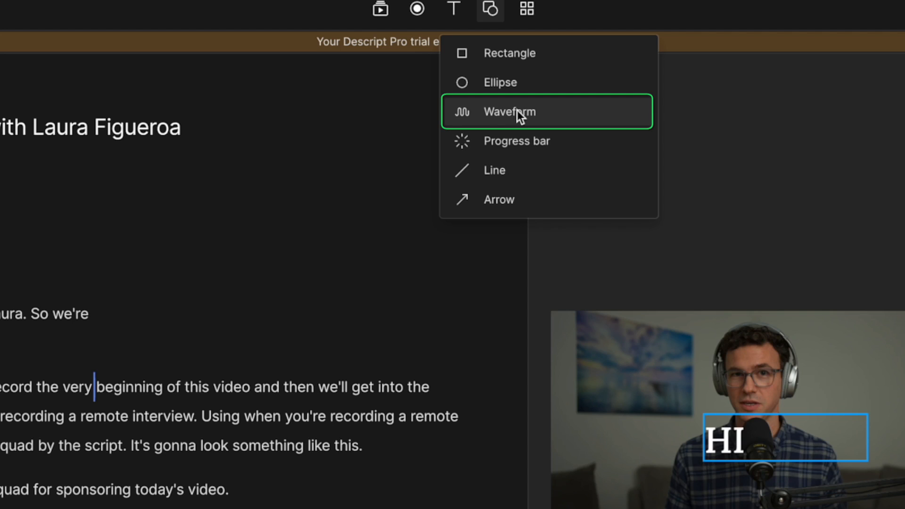
# - Place an audio waveform beneath the HI title in the first scene
pyautogui.click(510, 112)
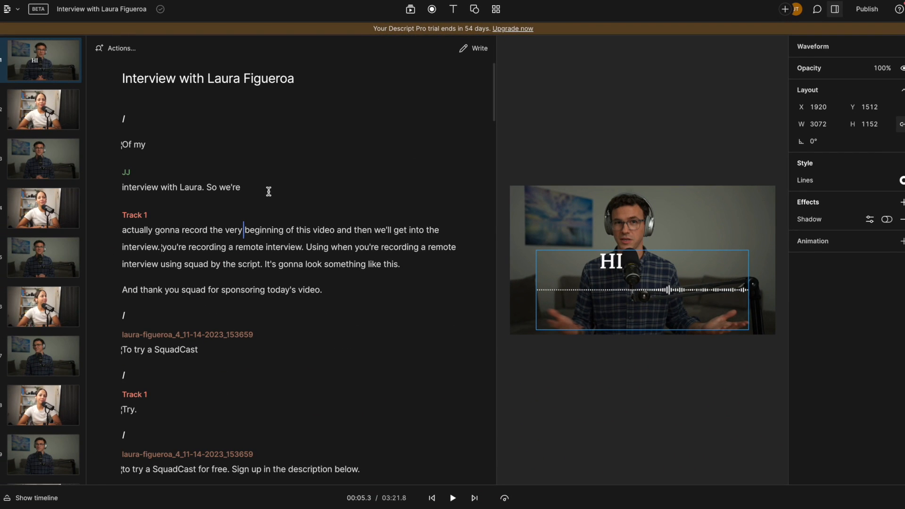
pyautogui.click(453, 498)
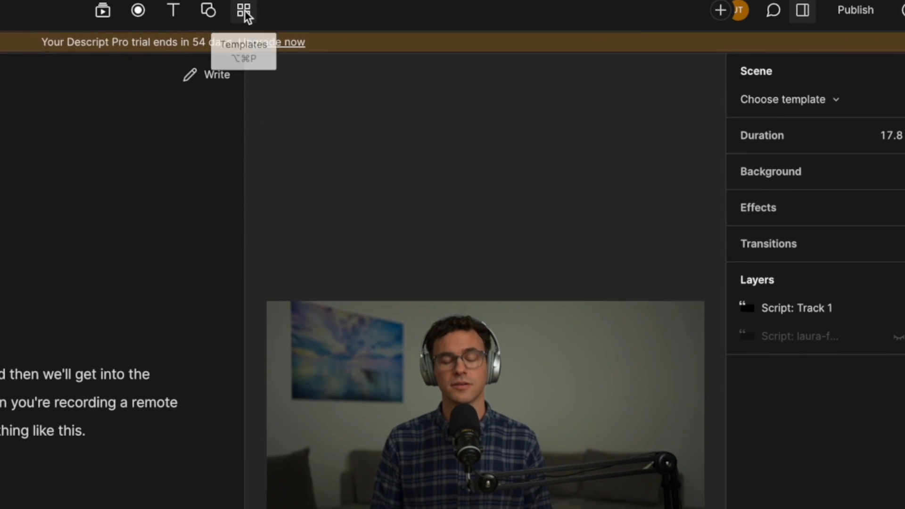
# - Apply the side-by-side multicam template, set a pale pink background, and adjust contrast
pyautogui.click(243, 11)
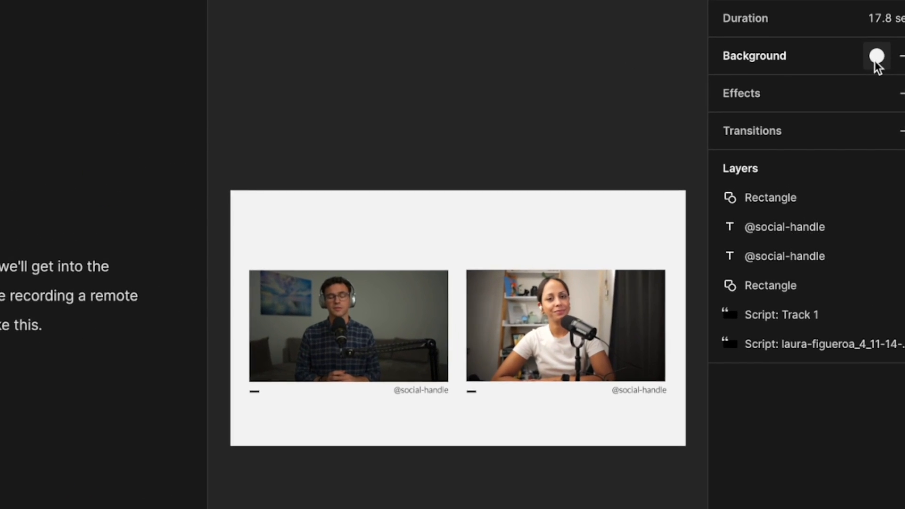
pyautogui.click(741, 93)
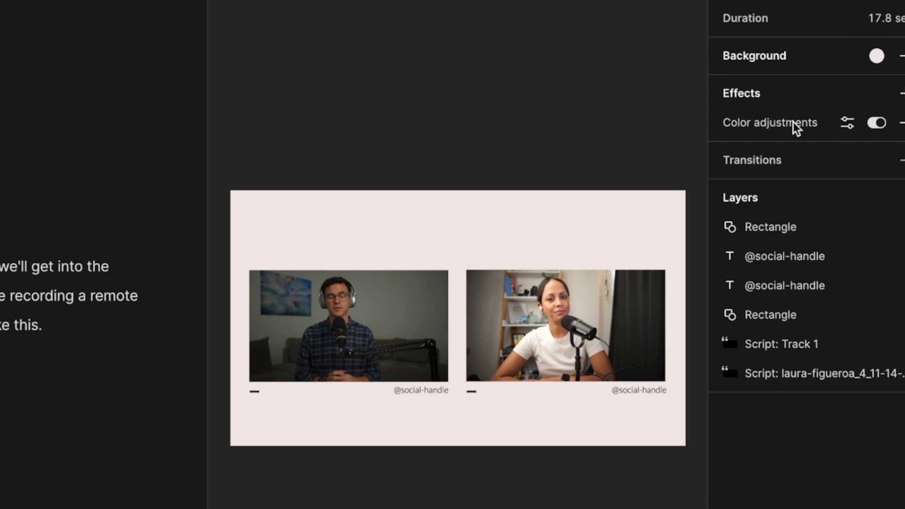
pyautogui.click(847, 123)
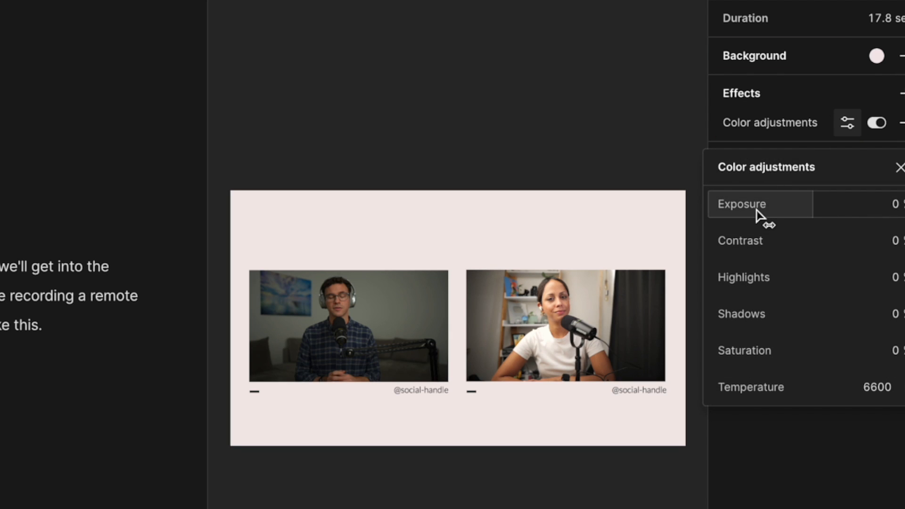
pyautogui.click(759, 241)
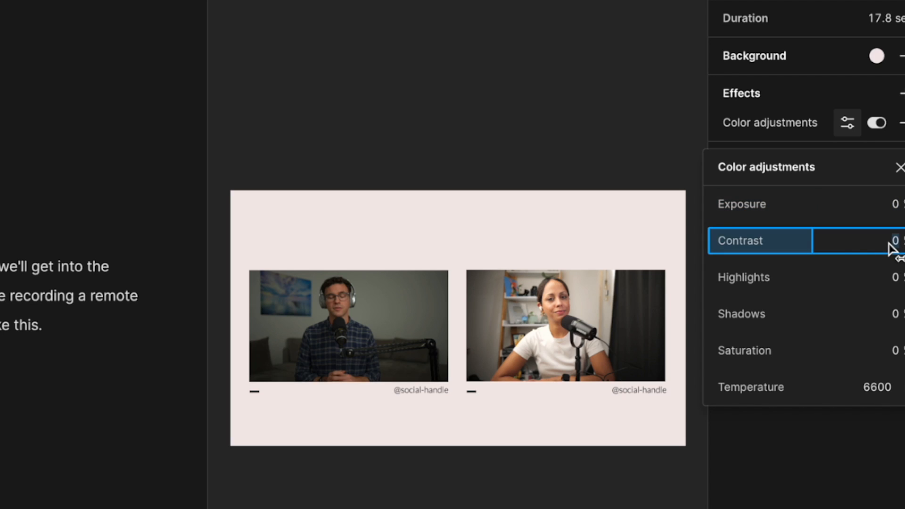
pyautogui.click(760, 350)
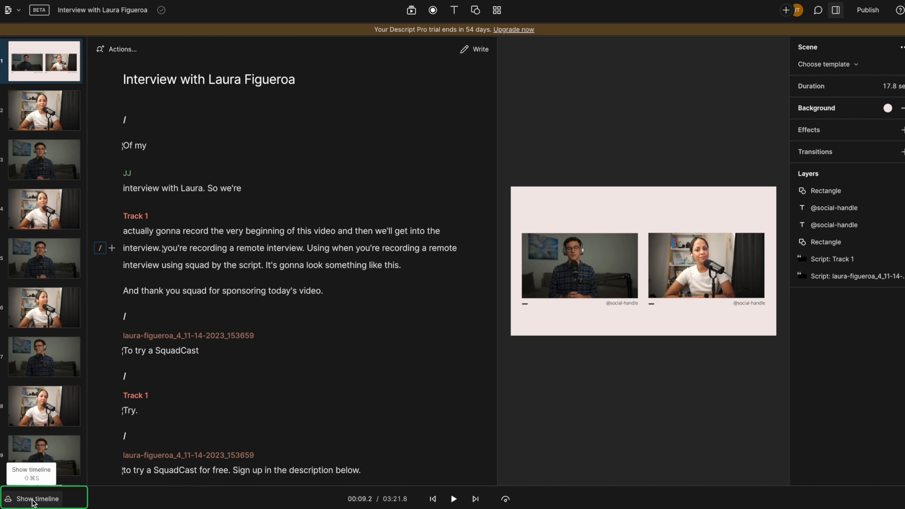
# - Publish the interview to a public web link at Max resolution
pyautogui.click(38, 499)
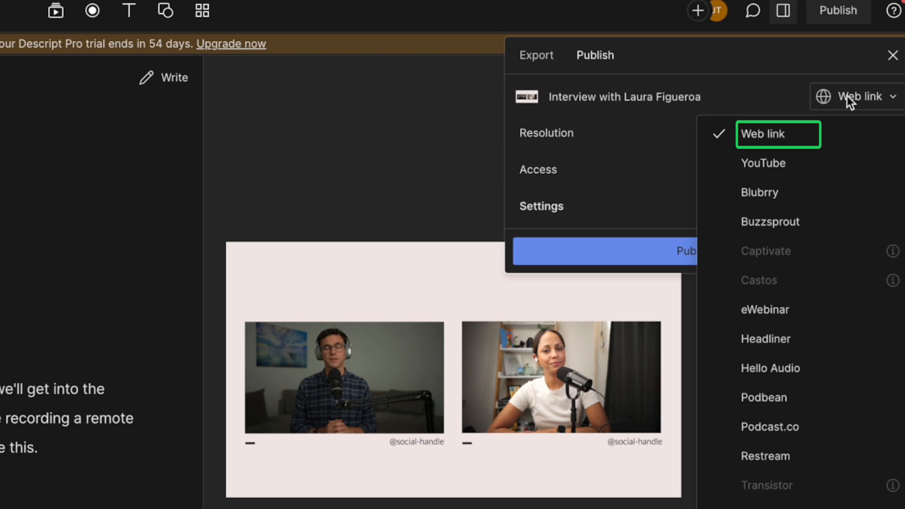
pyautogui.moveTo(778, 221)
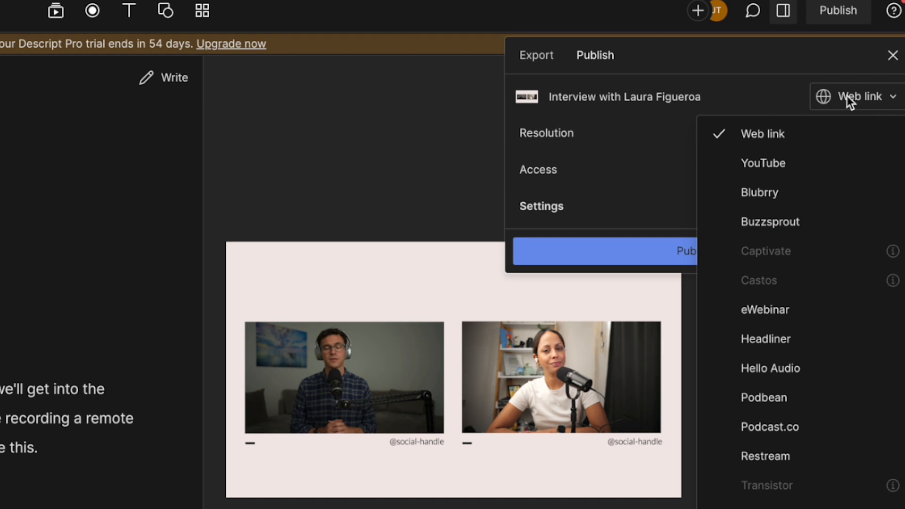
pyautogui.click(762, 134)
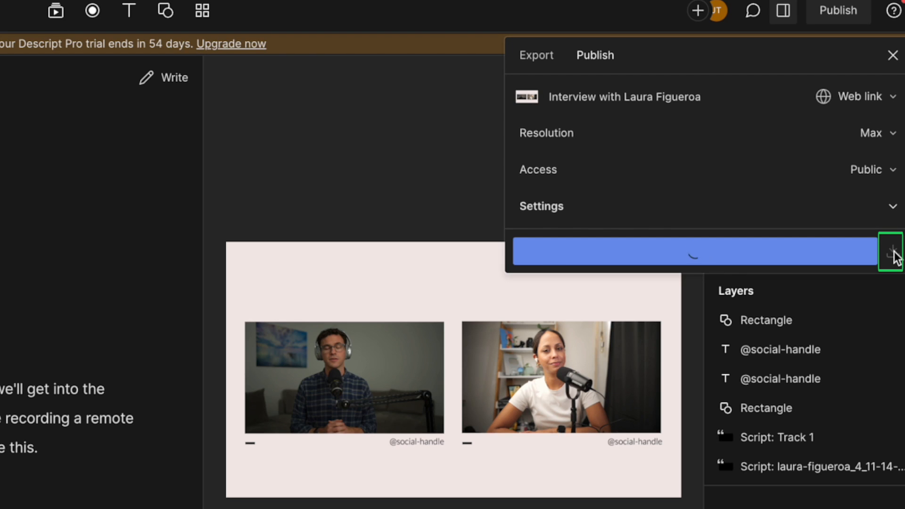